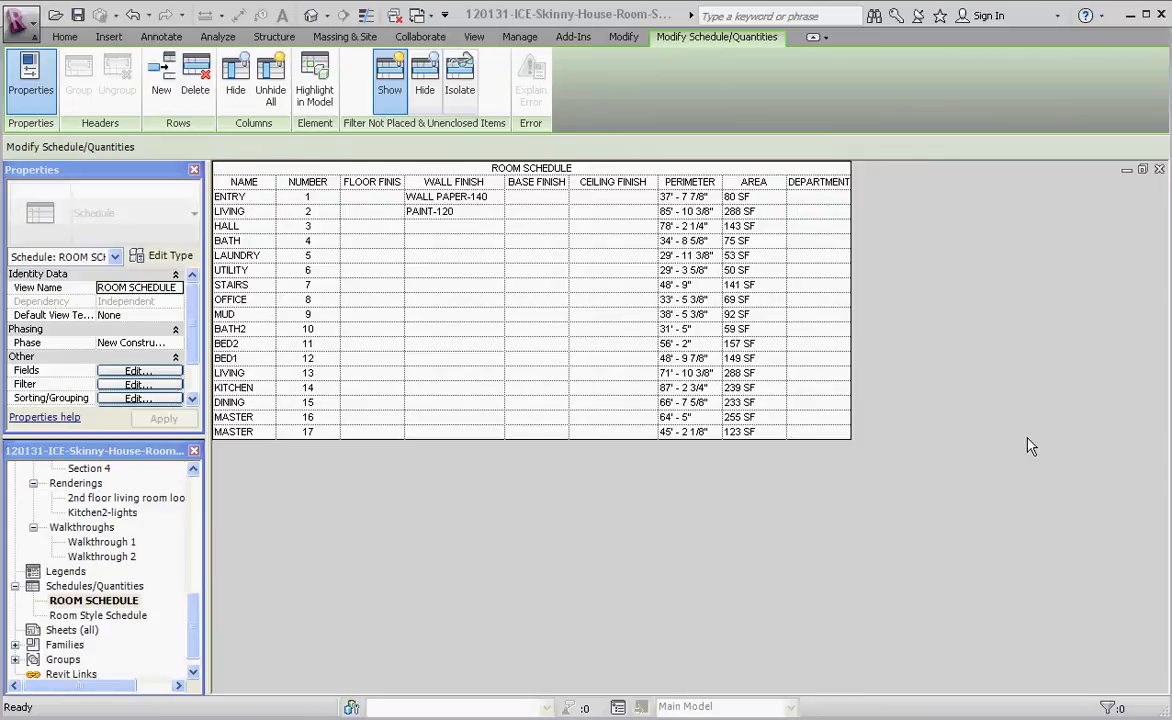
pyautogui.moveTo(94, 628)
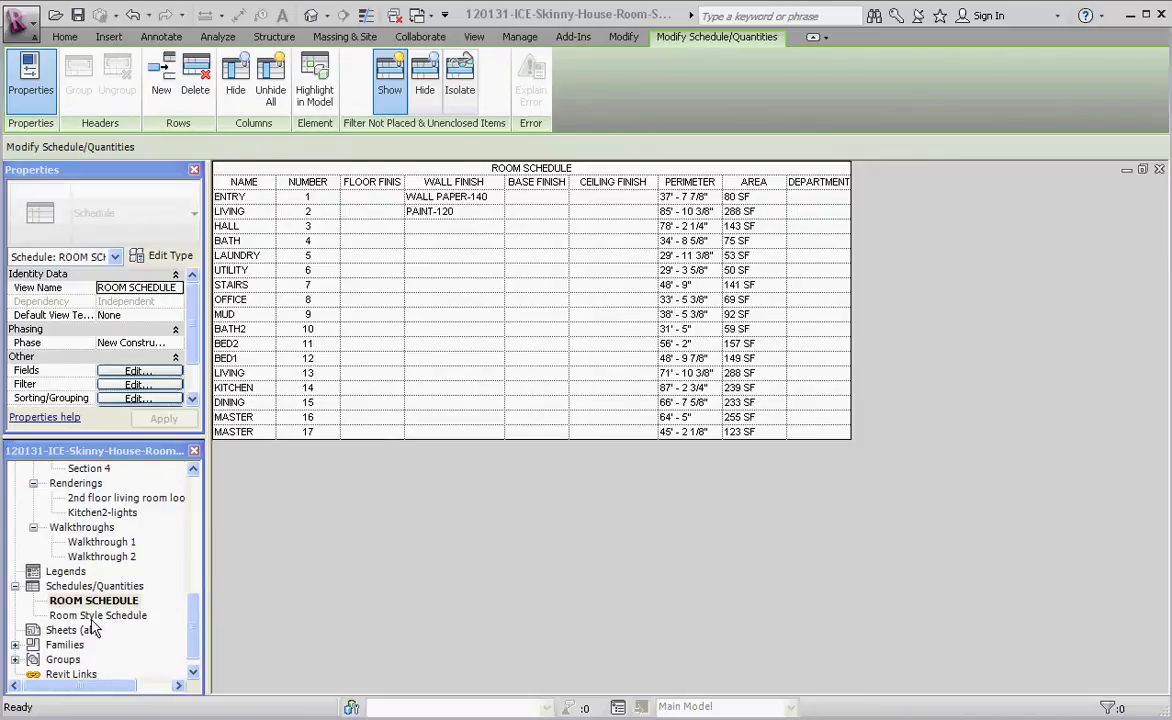
pyautogui.moveTo(288, 565)
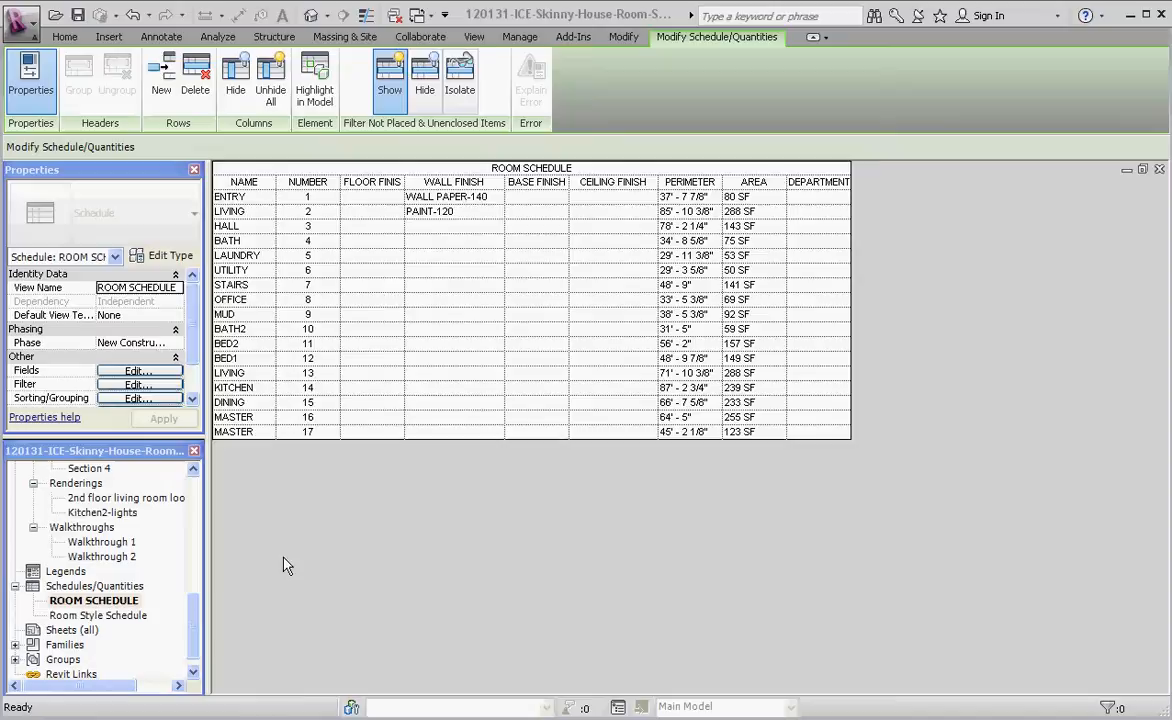
pyautogui.moveTo(589, 303)
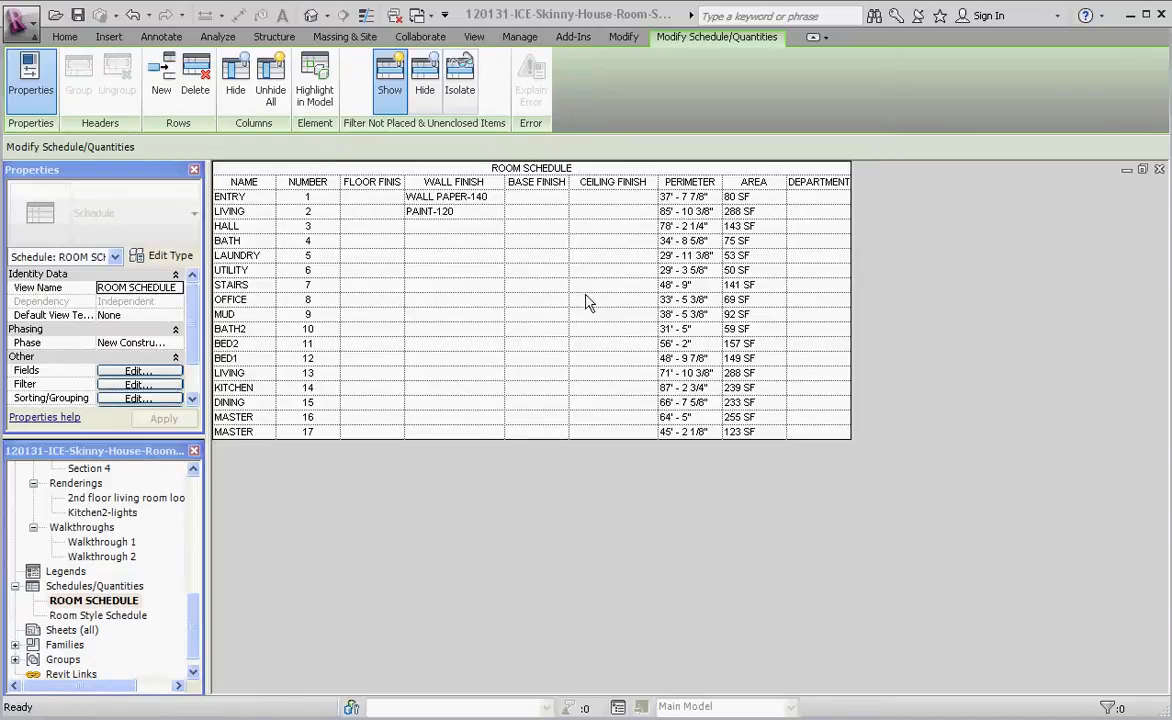
pyautogui.moveTo(485, 287)
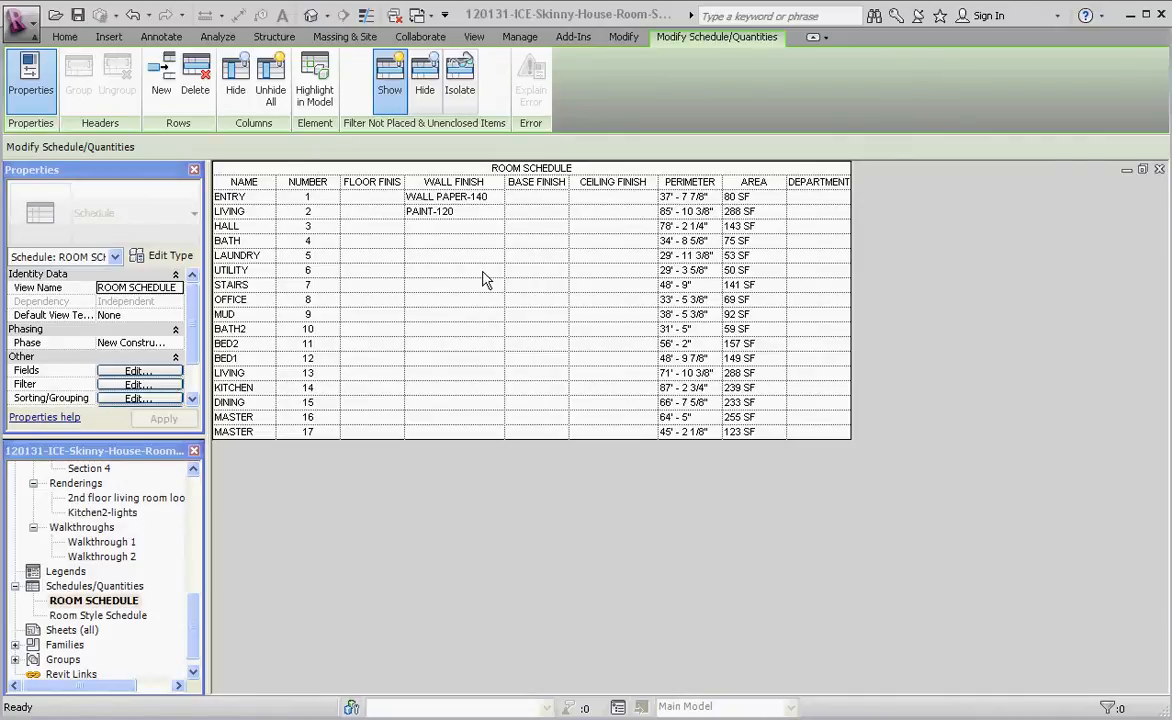
# Step: Add the Room Style field to the room schedule, moved up to sit right after Name
pyautogui.scroll(-3)
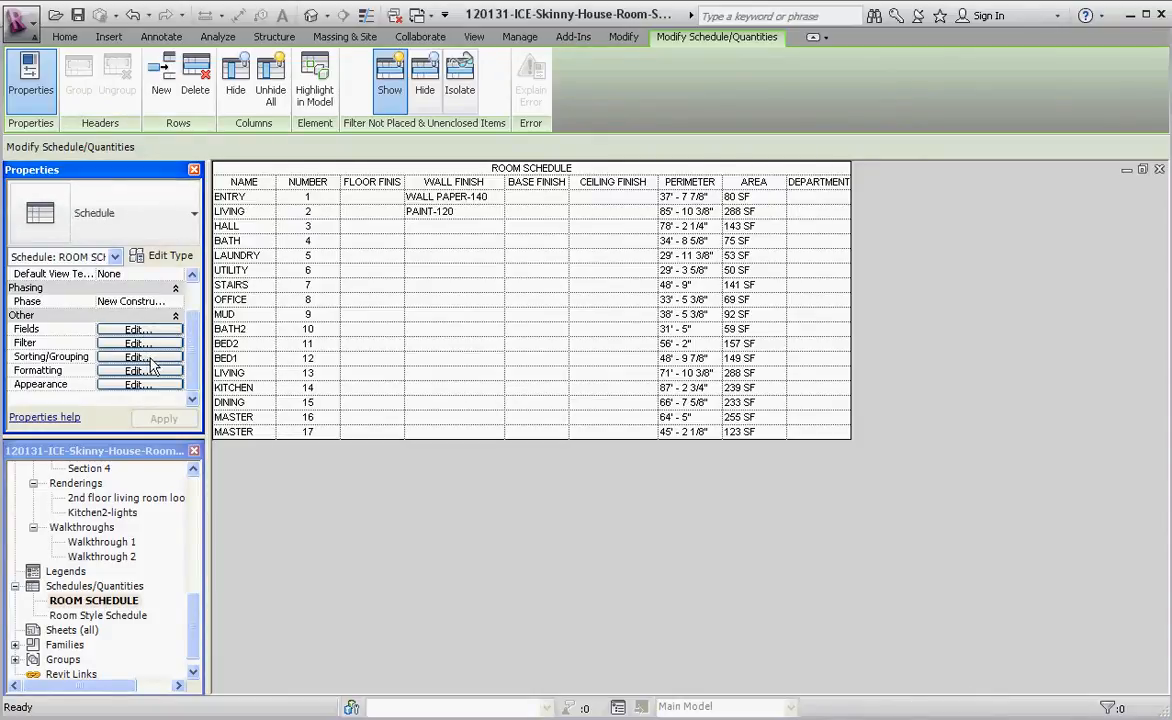
pyautogui.click(138, 356)
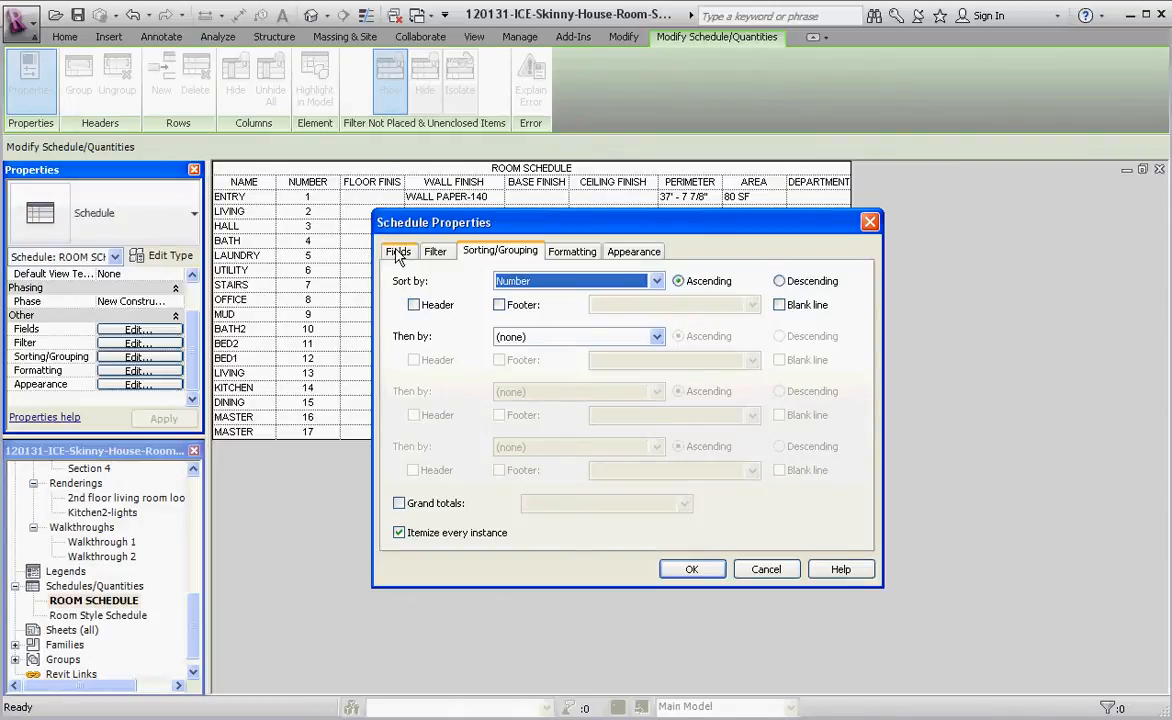
pyautogui.click(398, 251)
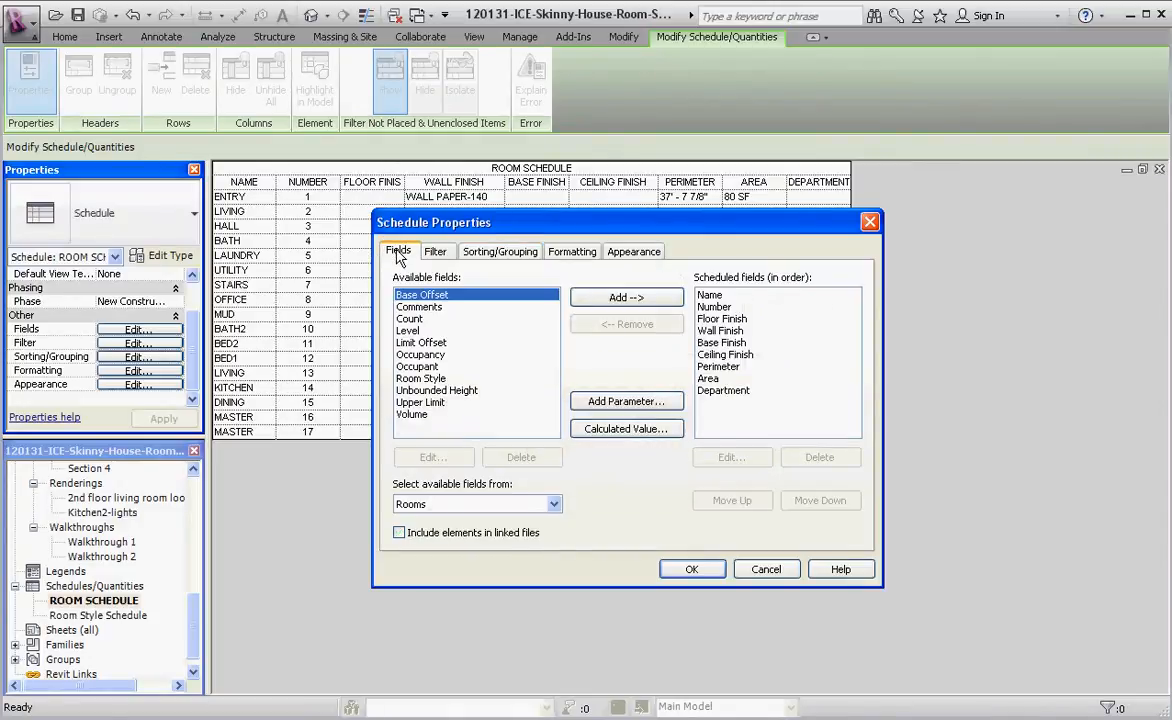
pyautogui.moveTo(443, 388)
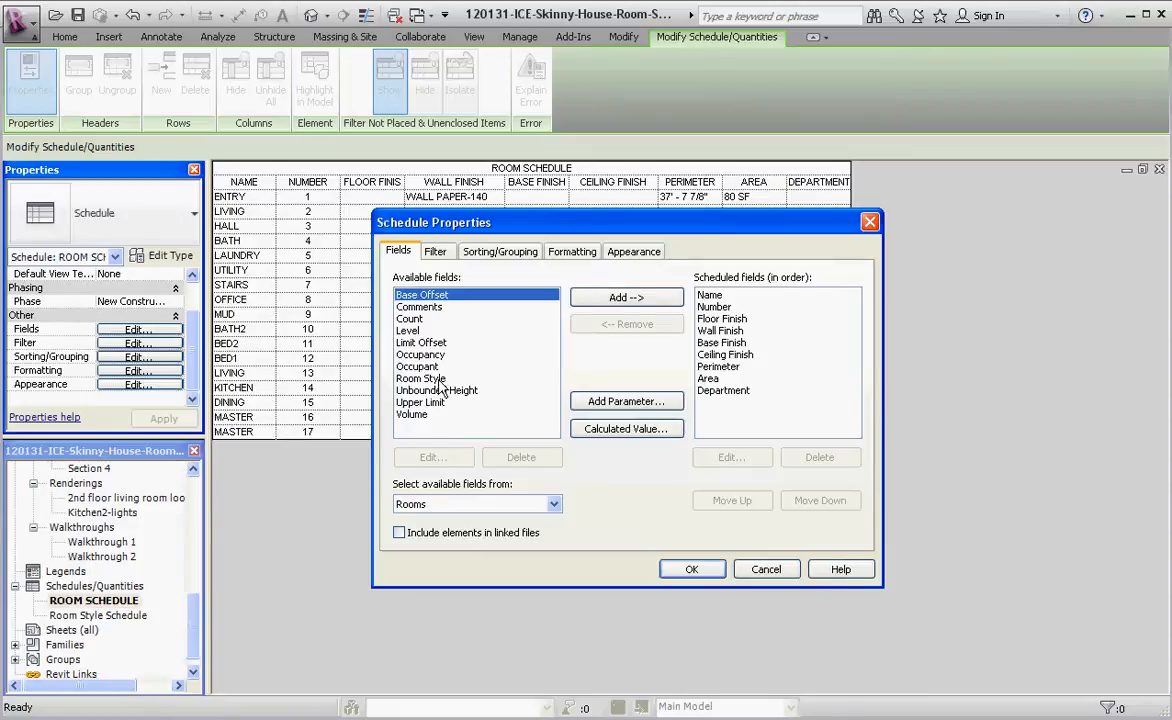
pyautogui.click(421, 378)
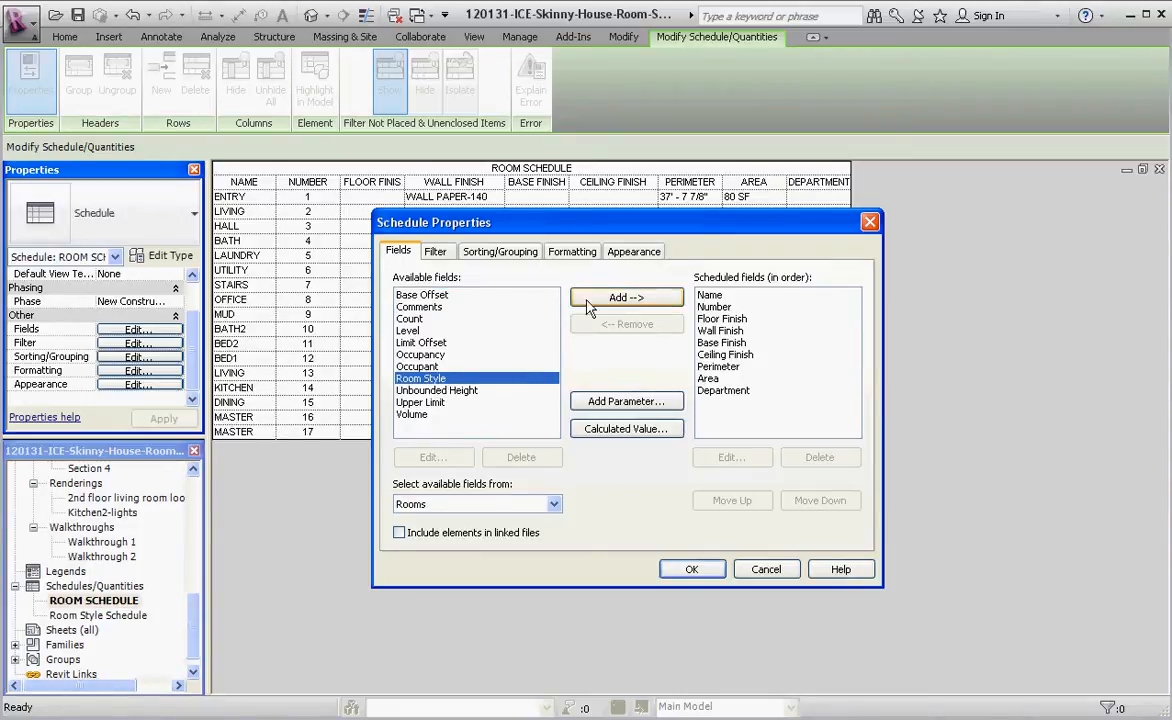
pyautogui.click(627, 297)
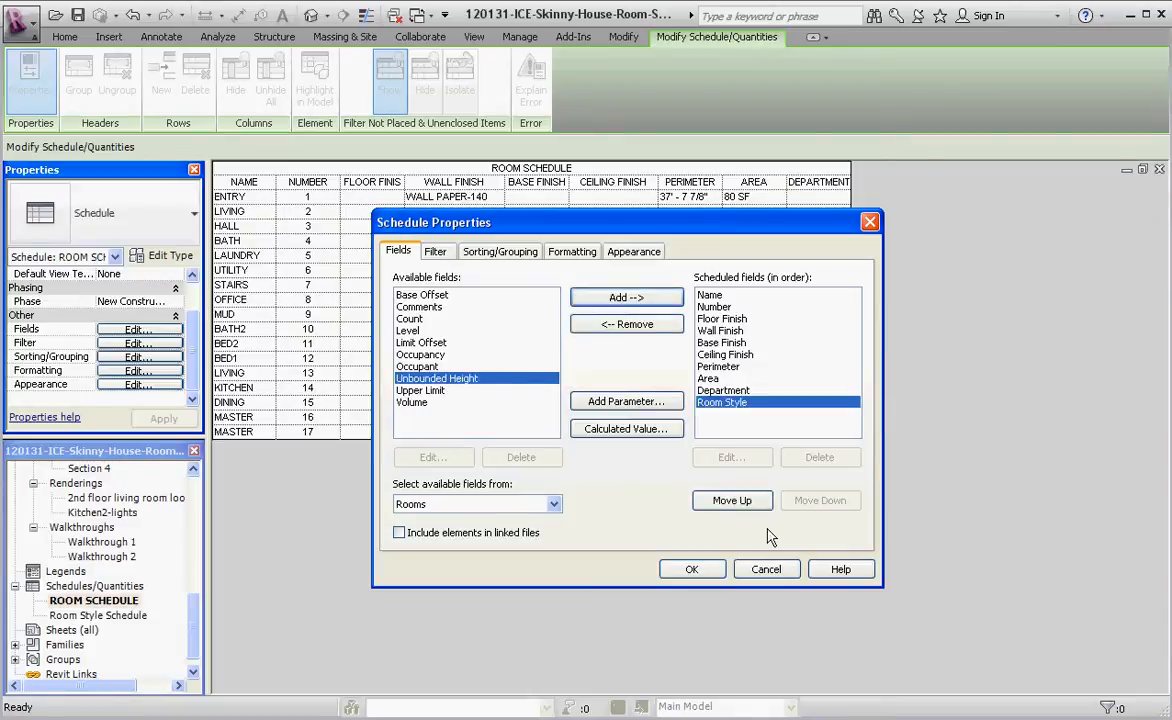
pyautogui.click(732, 500)
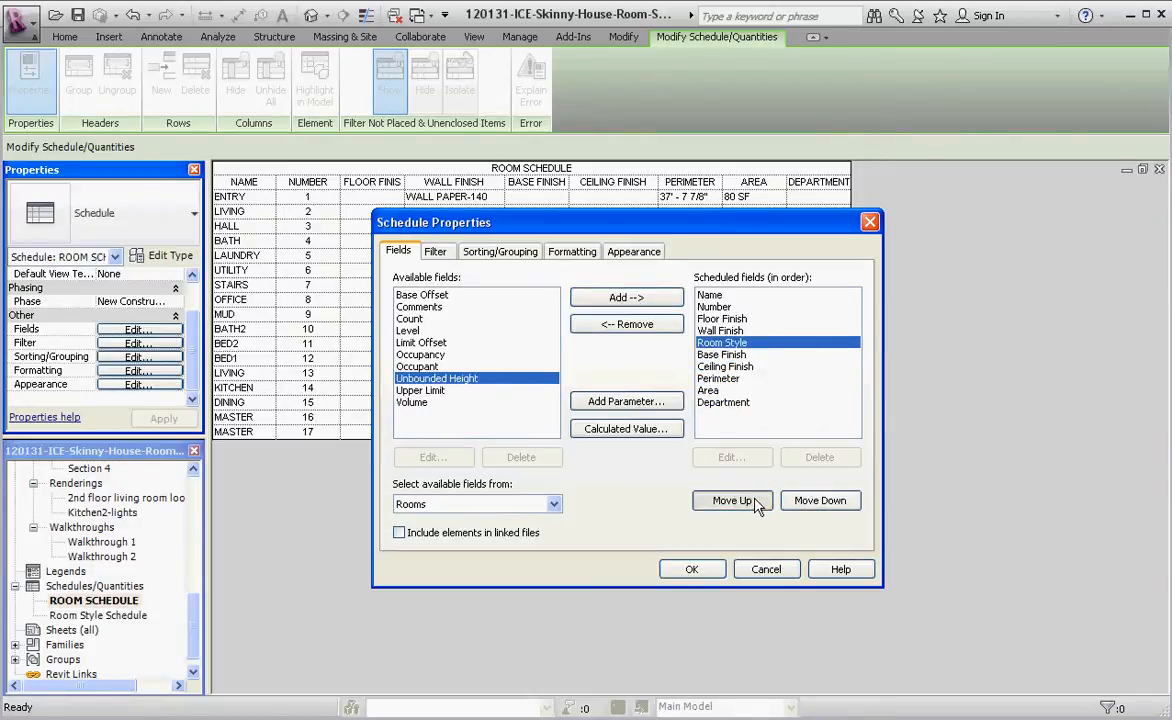
pyautogui.click(732, 500)
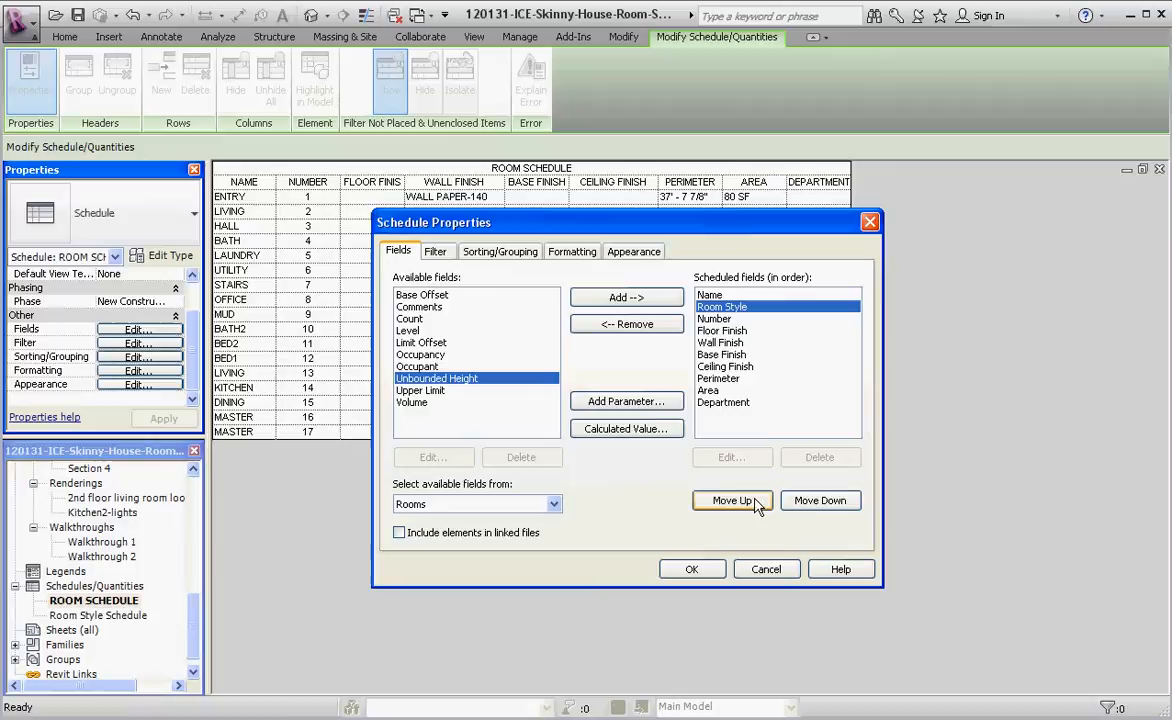
pyautogui.moveTo(691, 569)
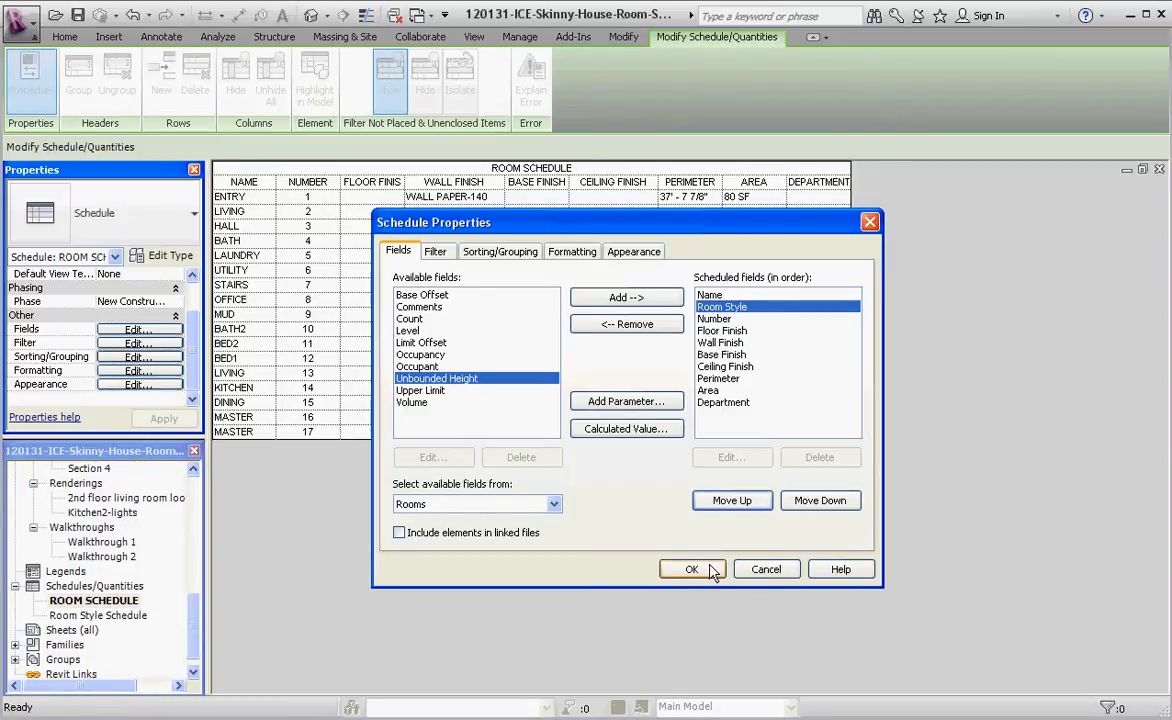
pyautogui.moveTo(415, 171)
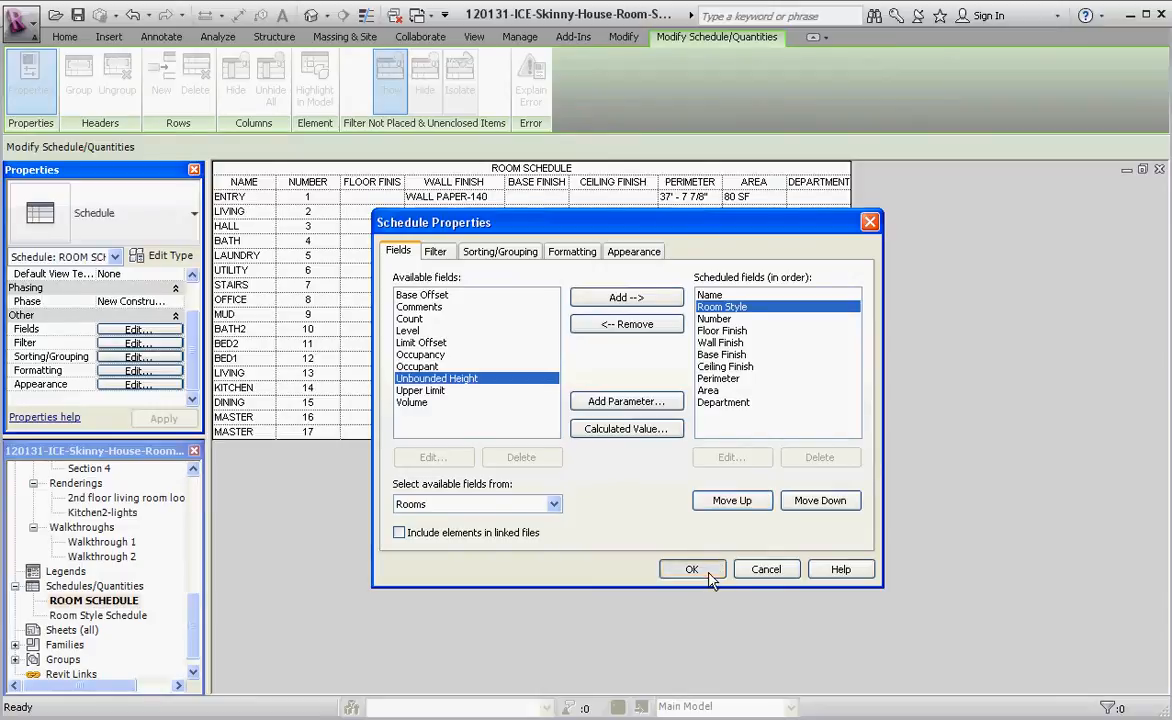
# Step: Give Entry and Hall the ENTRY-HALL room style, and Bed2 and Bed1 the BEDROOM style
pyautogui.click(692, 569)
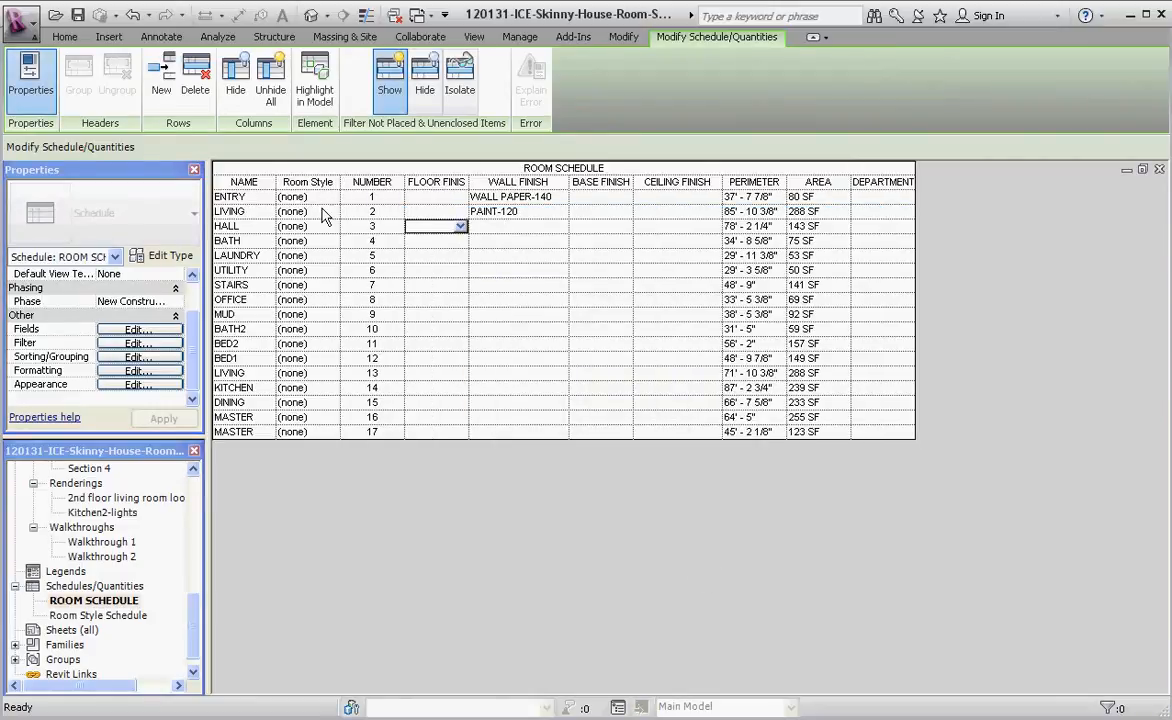
pyautogui.moveTo(335, 200)
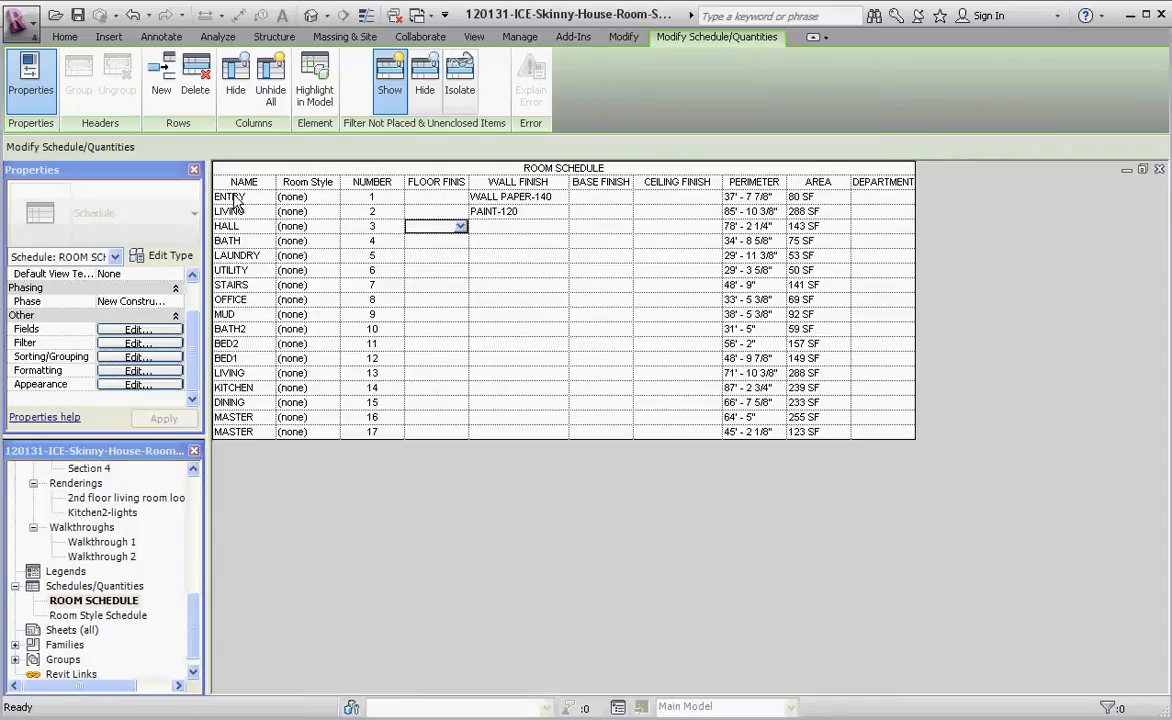
pyautogui.moveTo(330, 227)
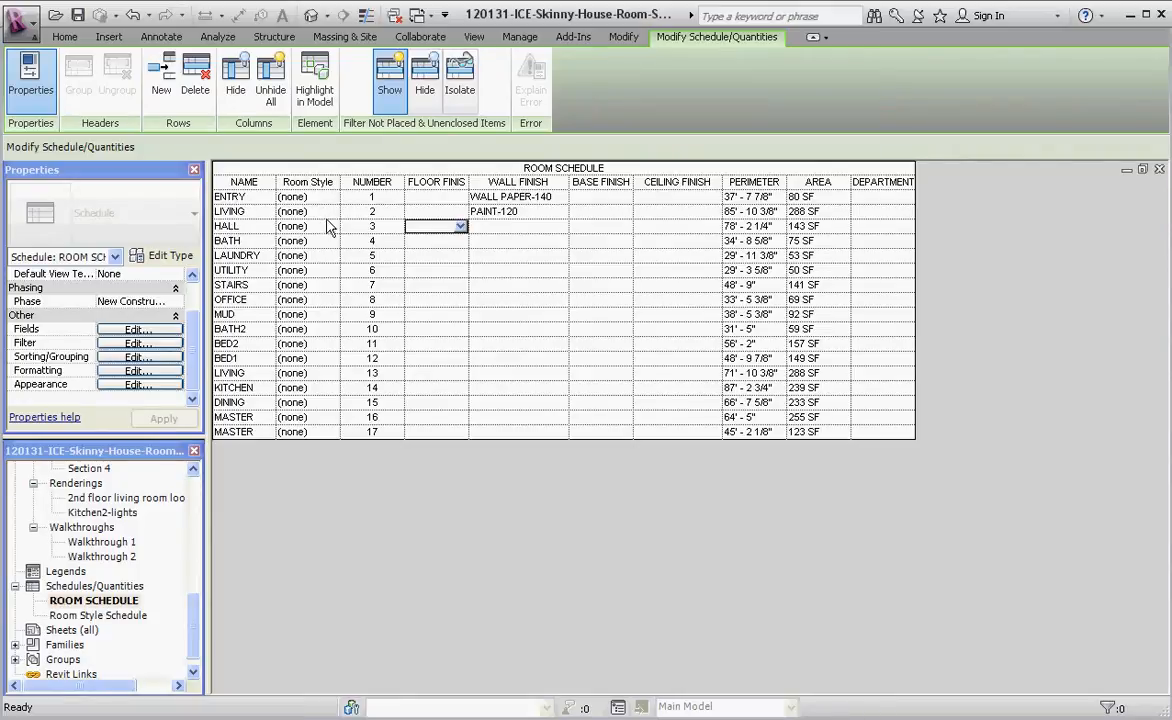
pyautogui.click(307, 196)
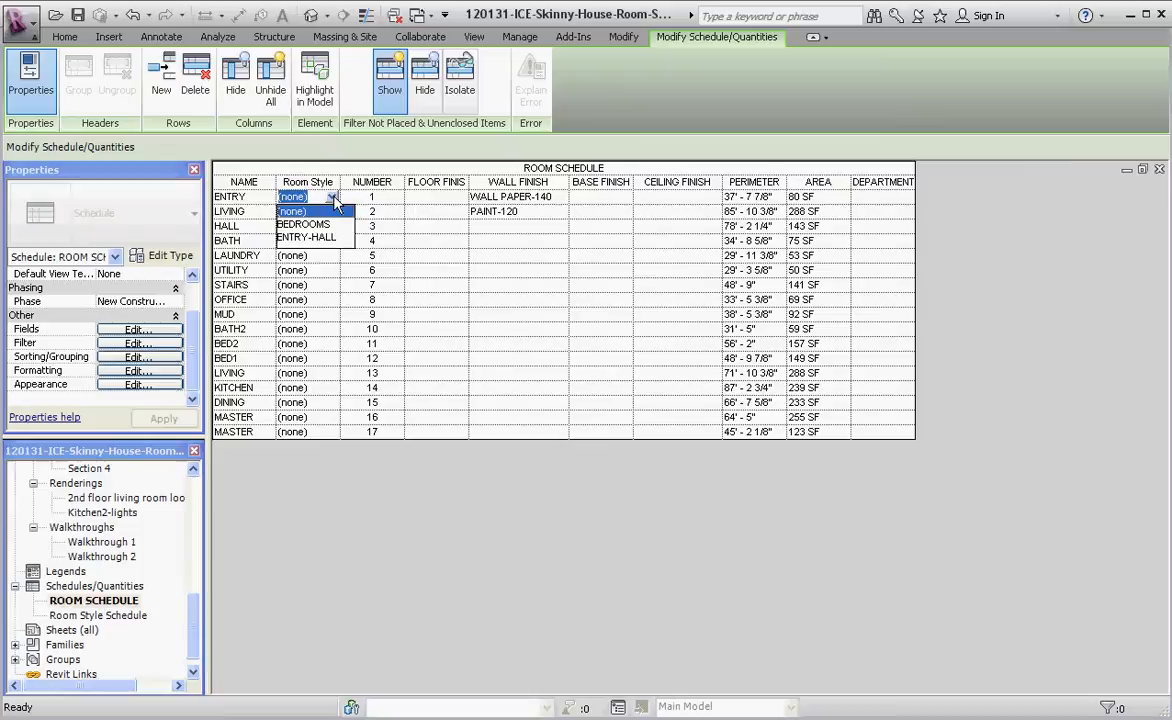
pyautogui.moveTo(335, 245)
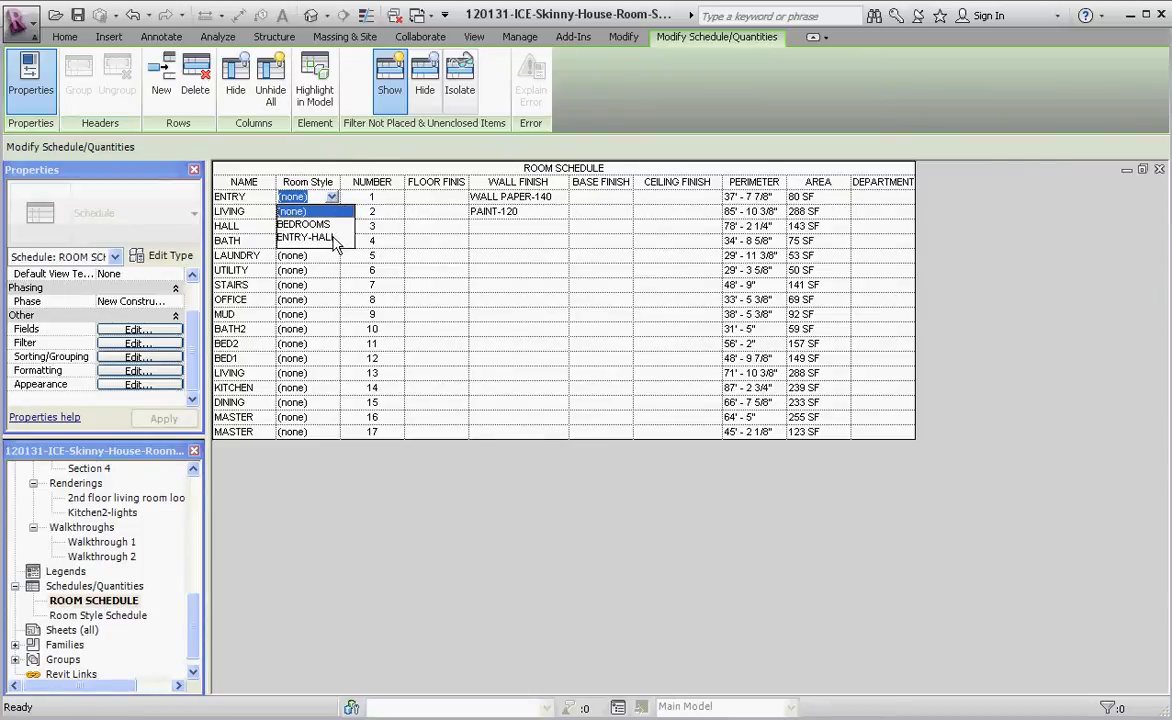
pyautogui.click(305, 237)
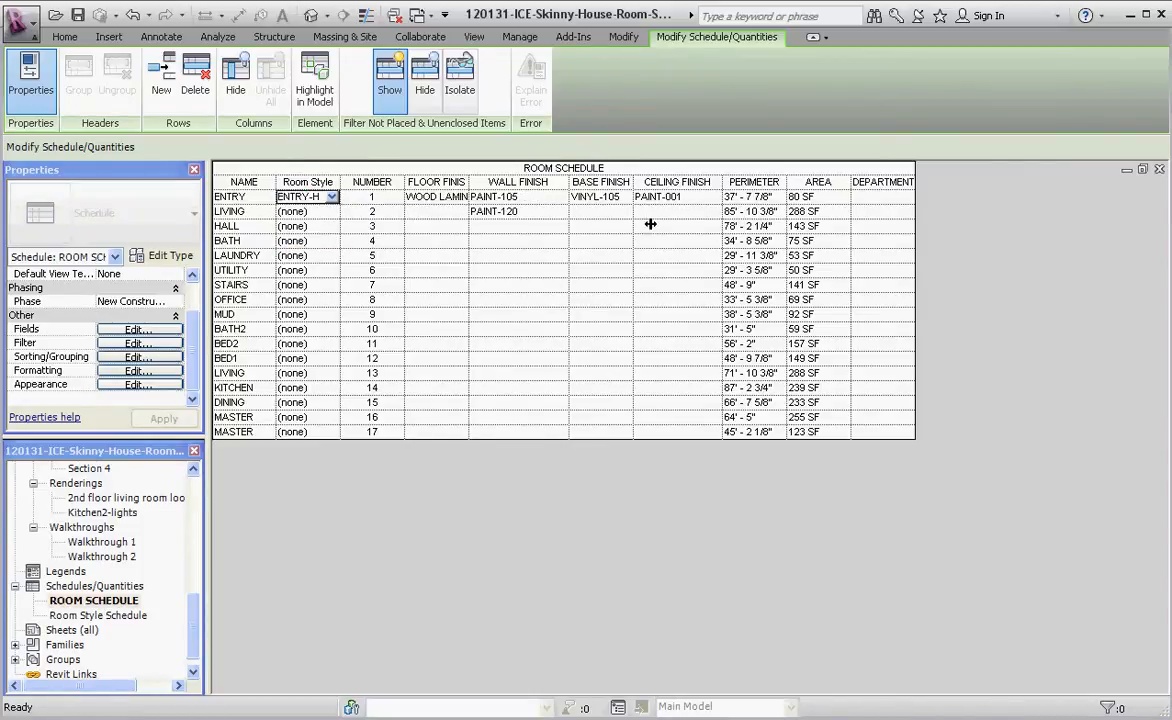
pyautogui.click(305, 225)
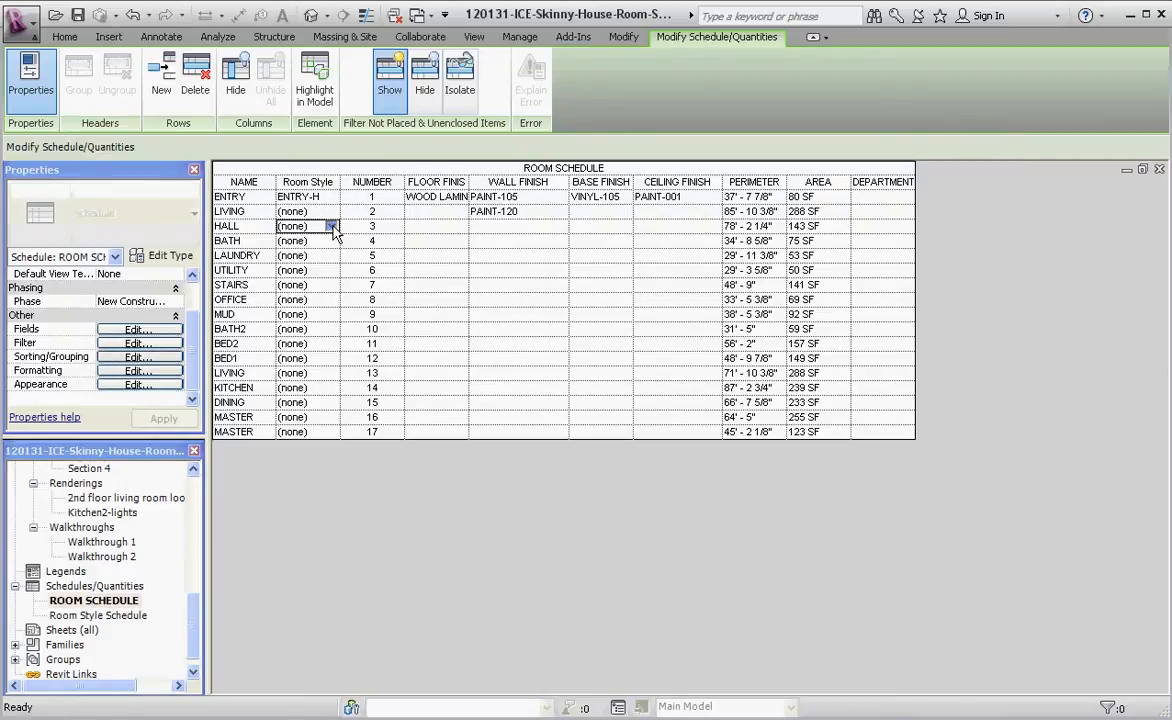
pyautogui.click(330, 226)
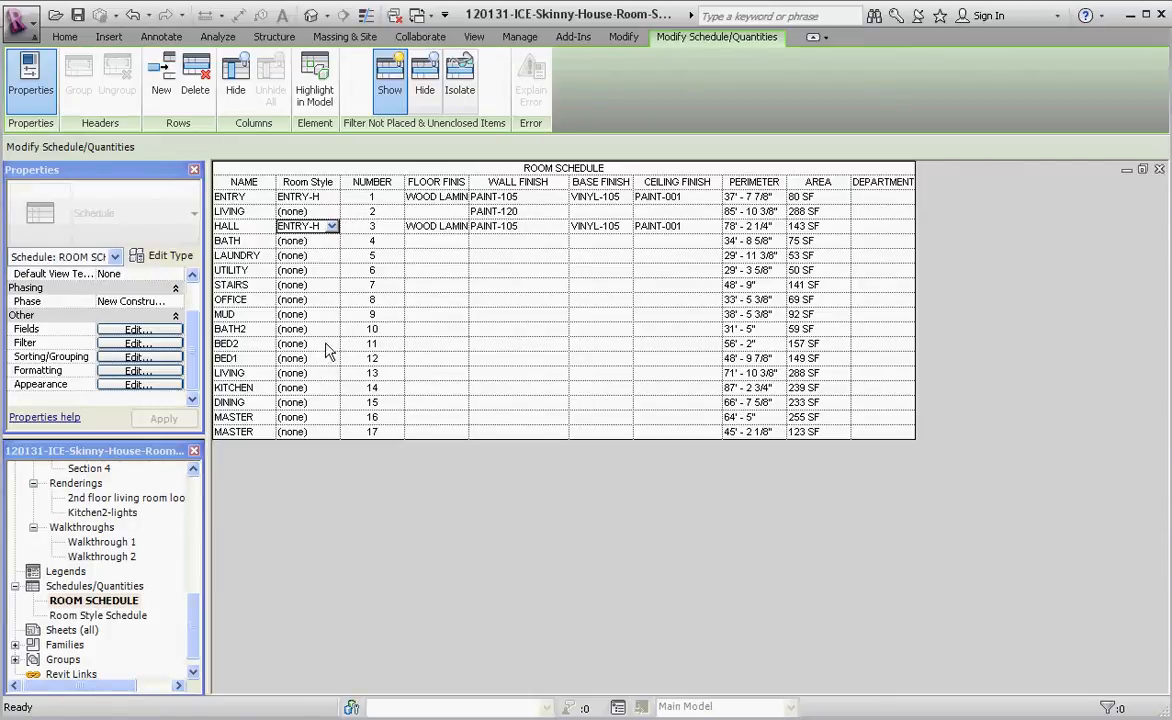
pyautogui.click(300, 343)
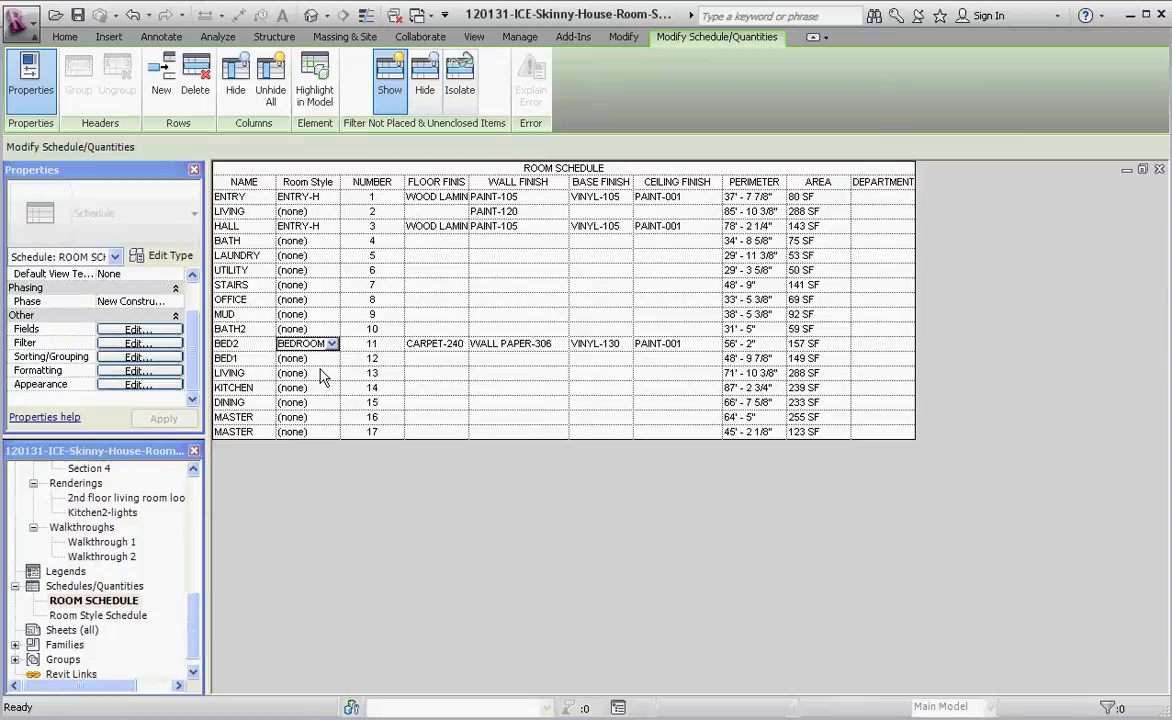
pyautogui.click(307, 358)
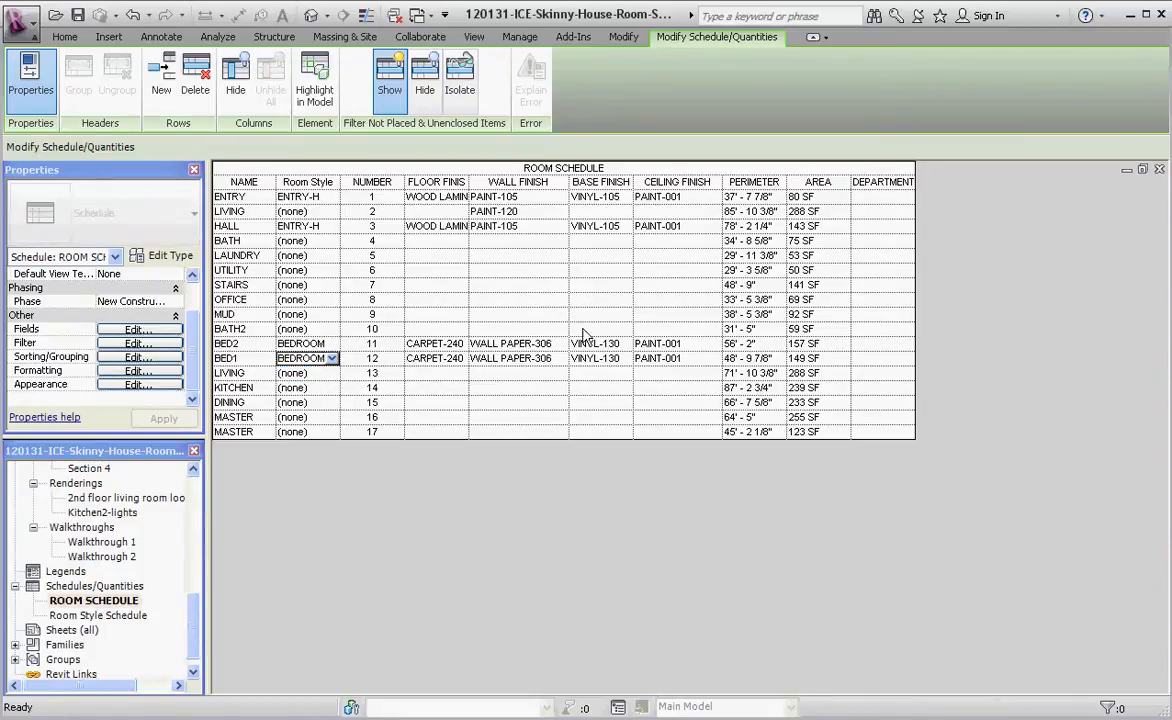
pyautogui.moveTo(567, 283)
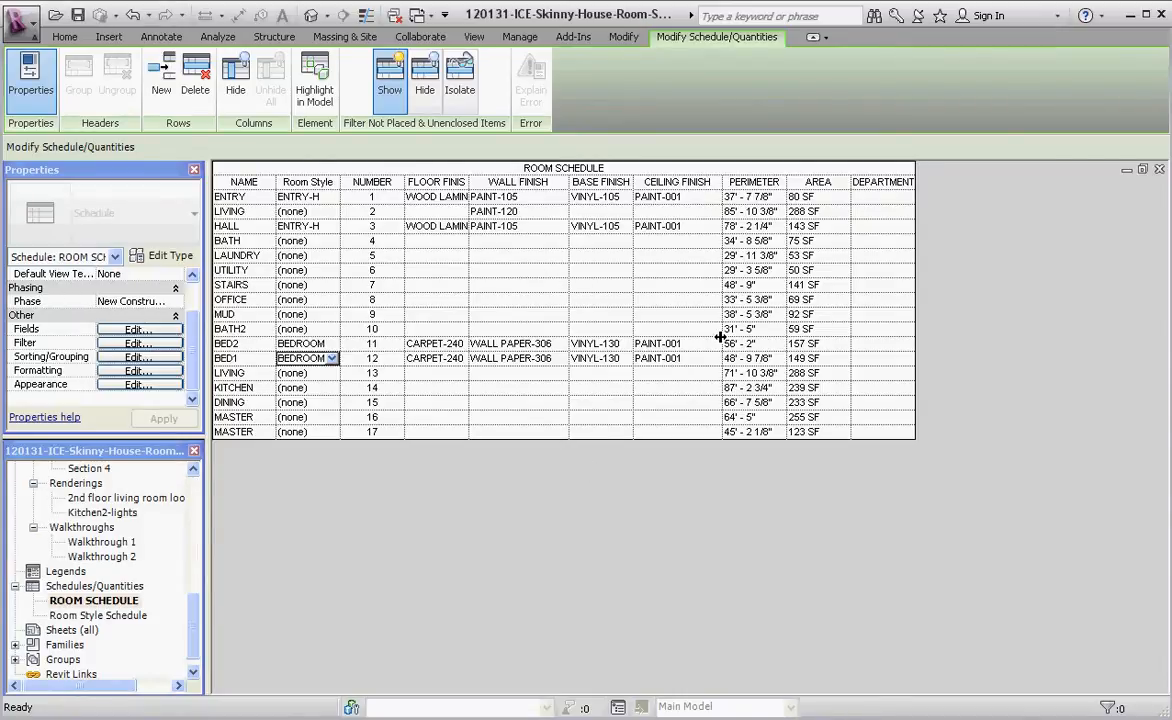
pyautogui.moveTo(898, 215)
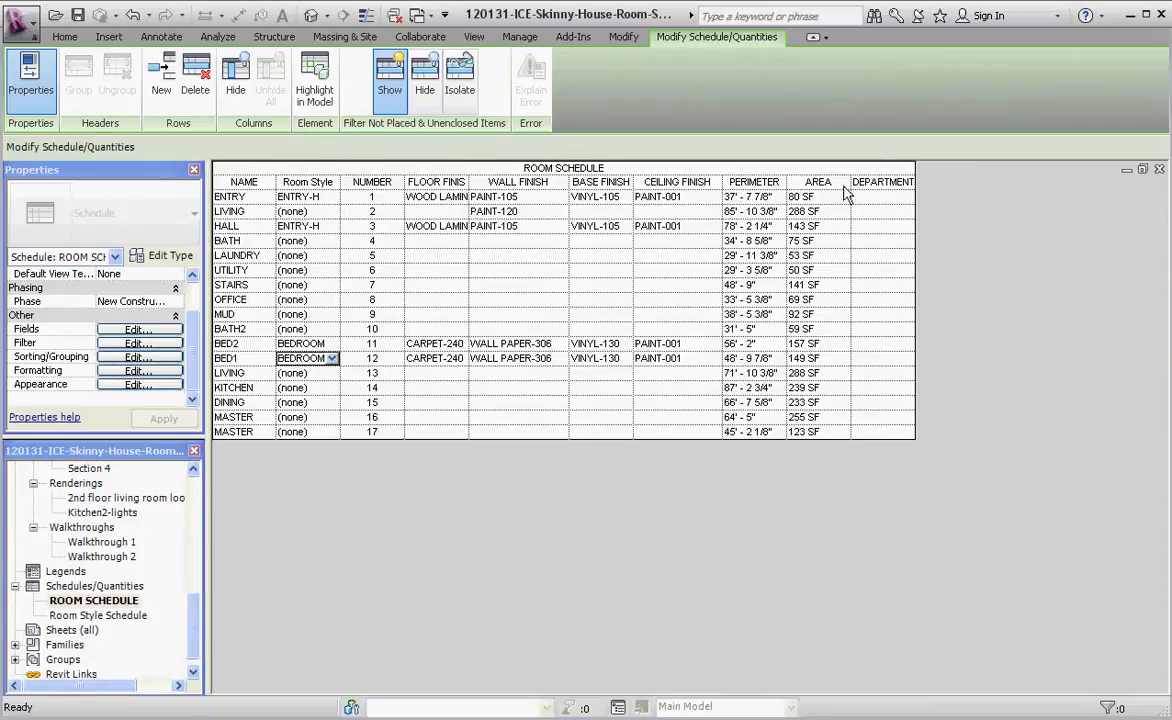
# Step: Set the Department of Entry, Living, Hall and Bath to RESIDENTIAL
pyautogui.click(883, 196)
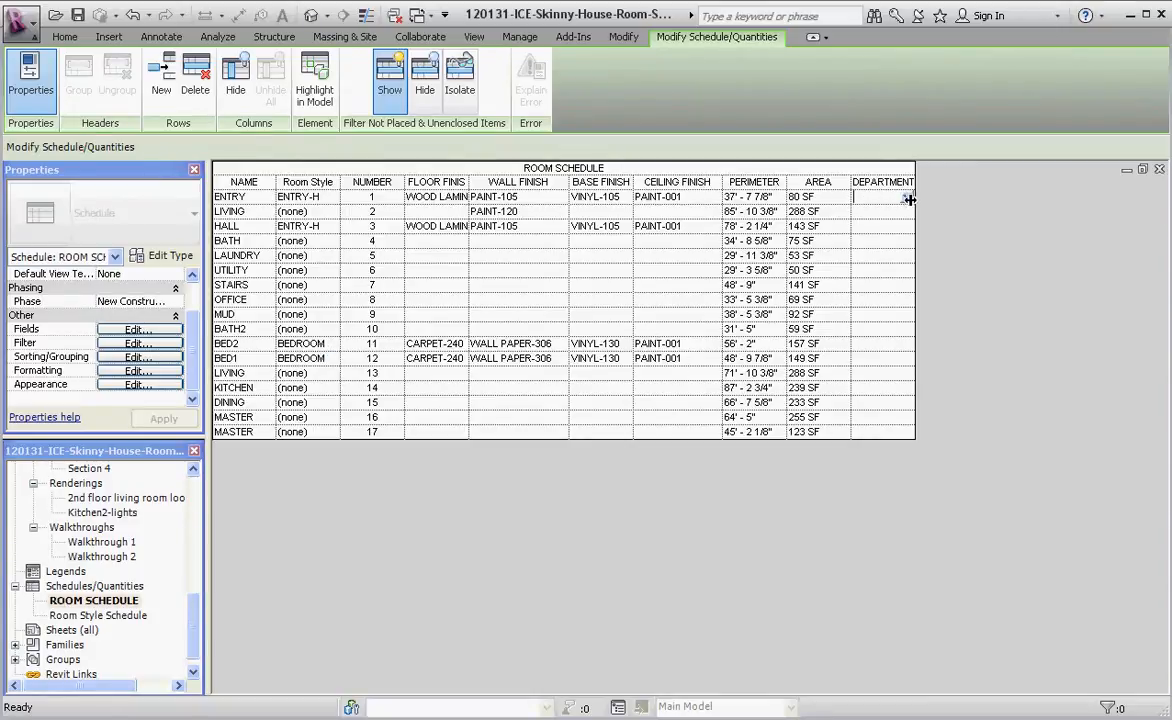
pyautogui.click(882, 196)
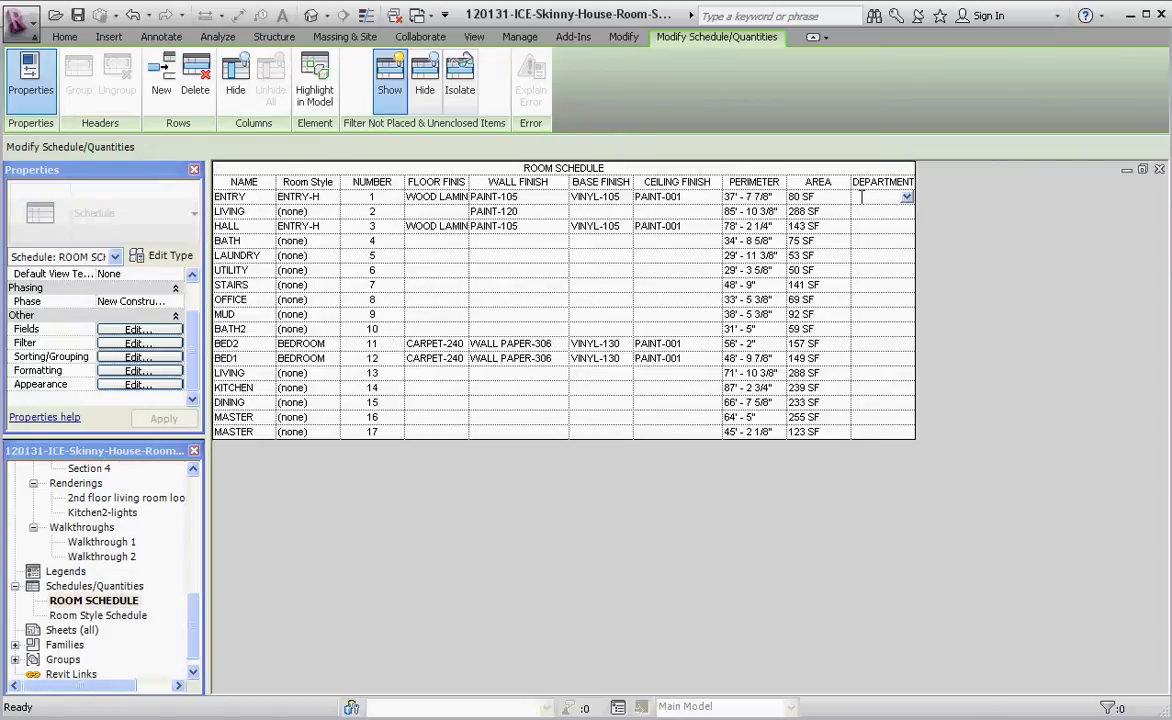
pyautogui.moveTo(933, 197)
pyautogui.write('SIDENTAIL')
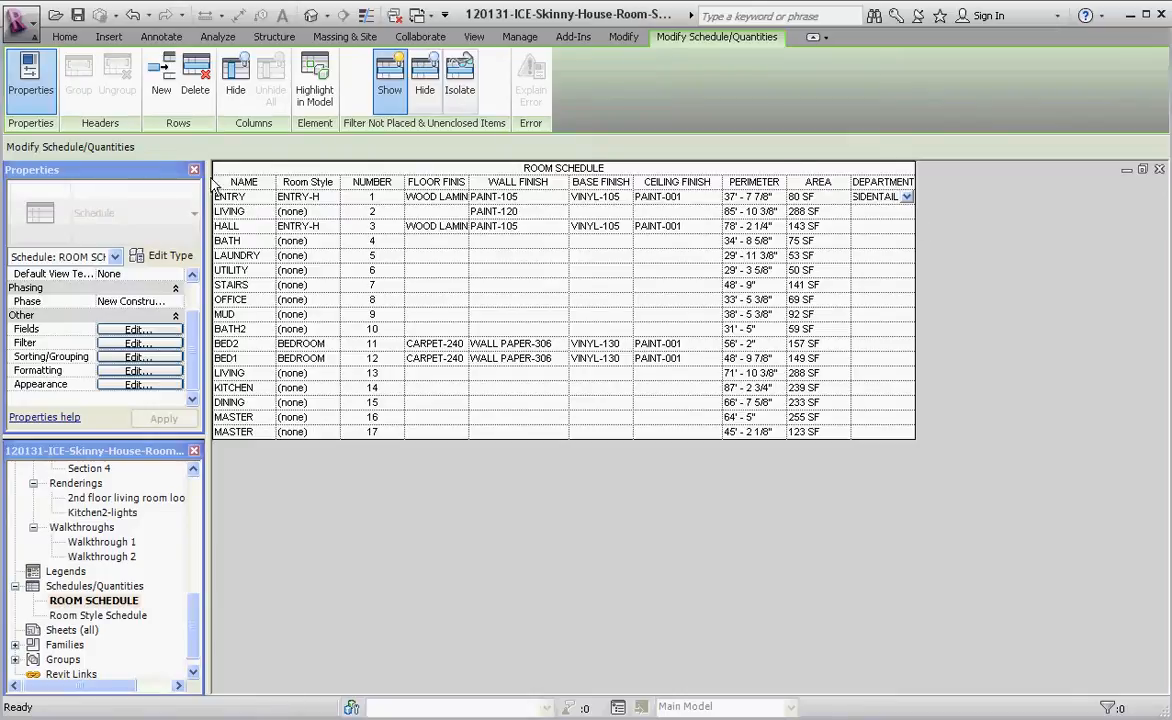
pyautogui.moveTo(270, 215)
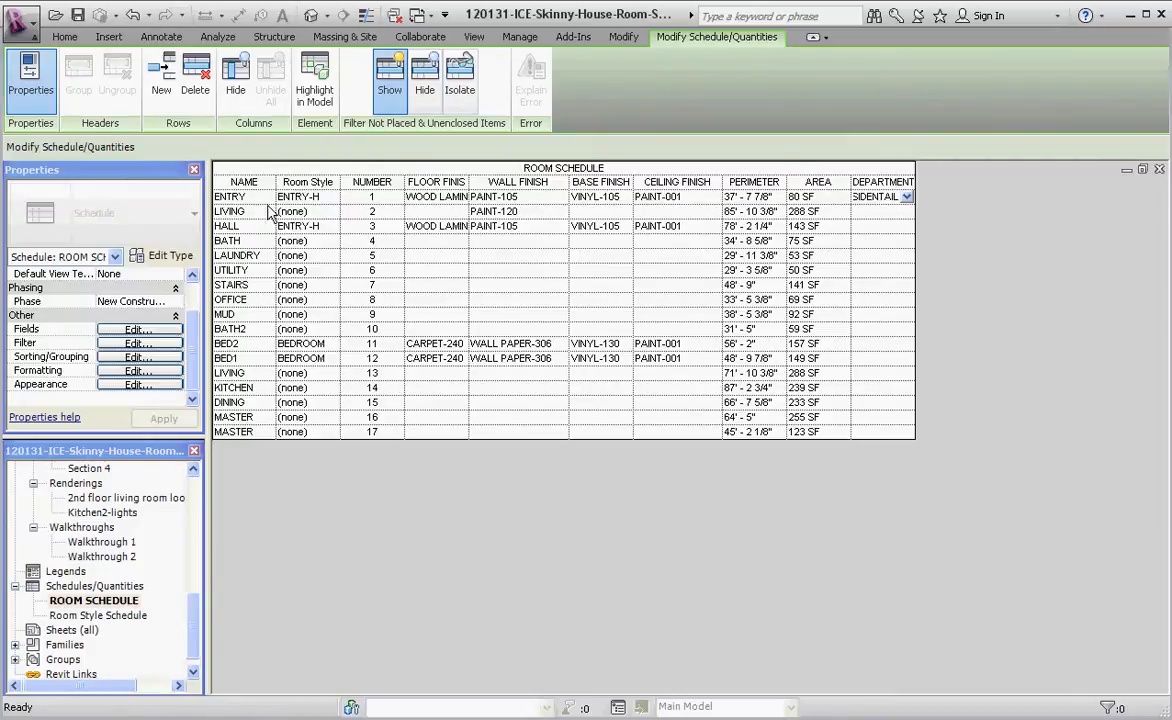
pyautogui.moveTo(327, 213)
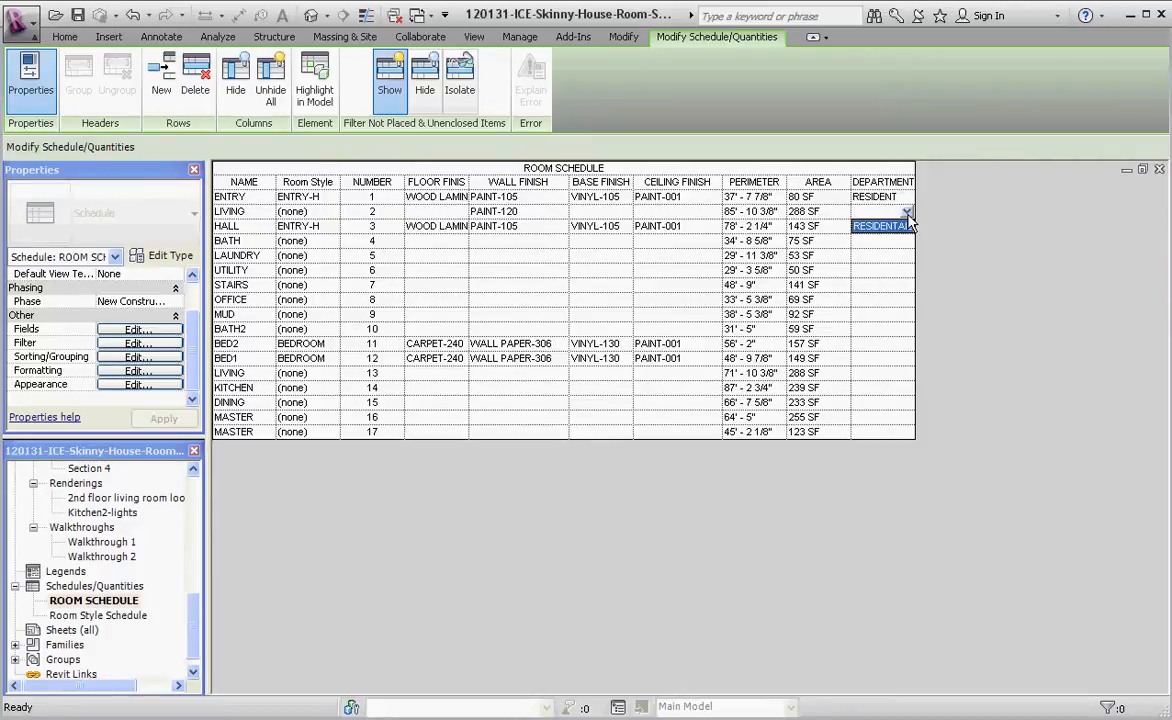
pyautogui.click(873, 211)
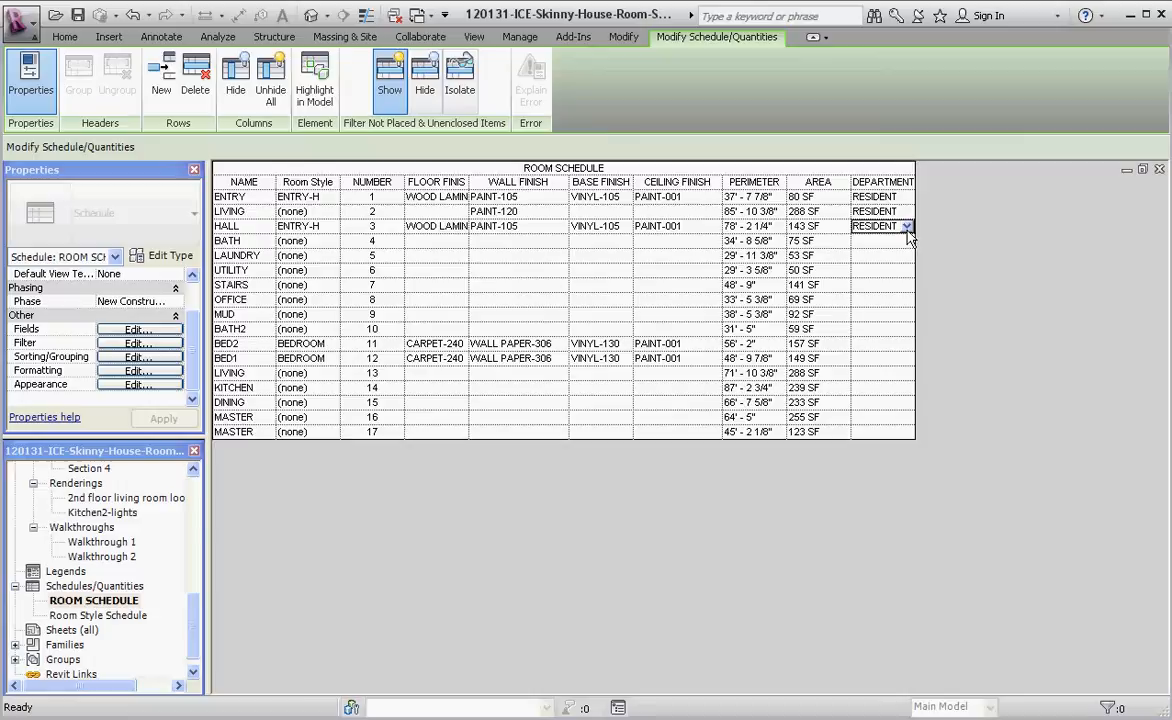
pyautogui.click(883, 240)
pyautogui.write('RESIDENT')
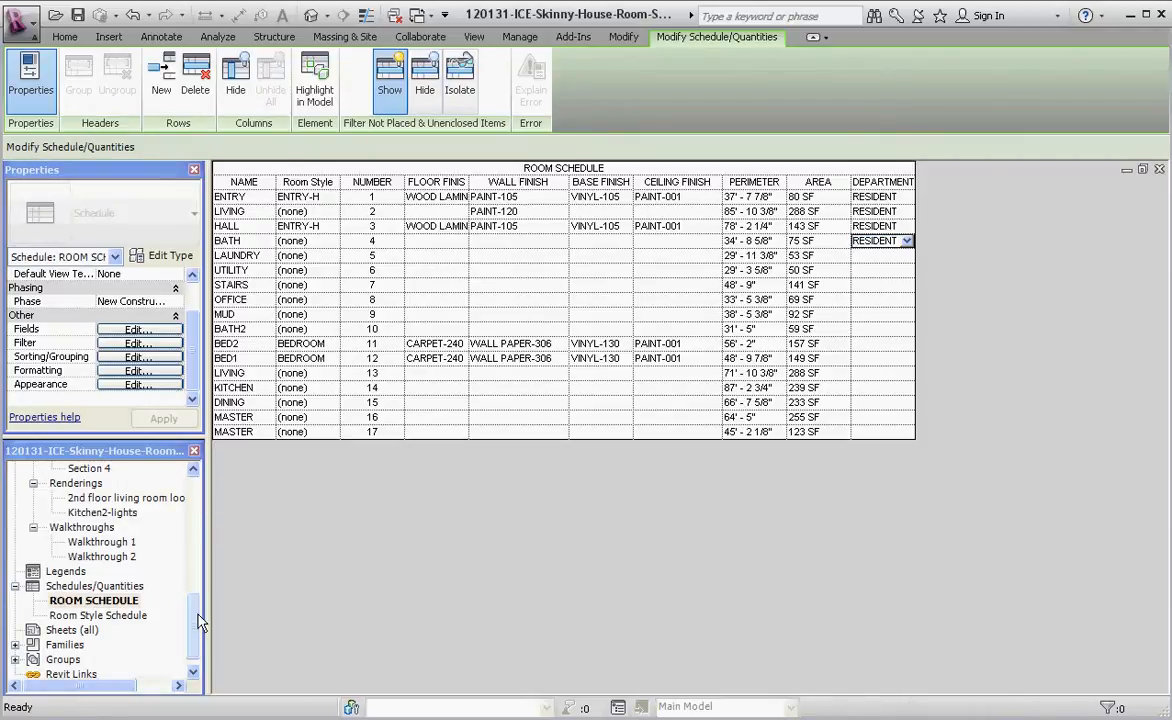
# Step: Open the Room Style Schedule and add Department after its four finish fields
pyautogui.doubleClick(97, 615)
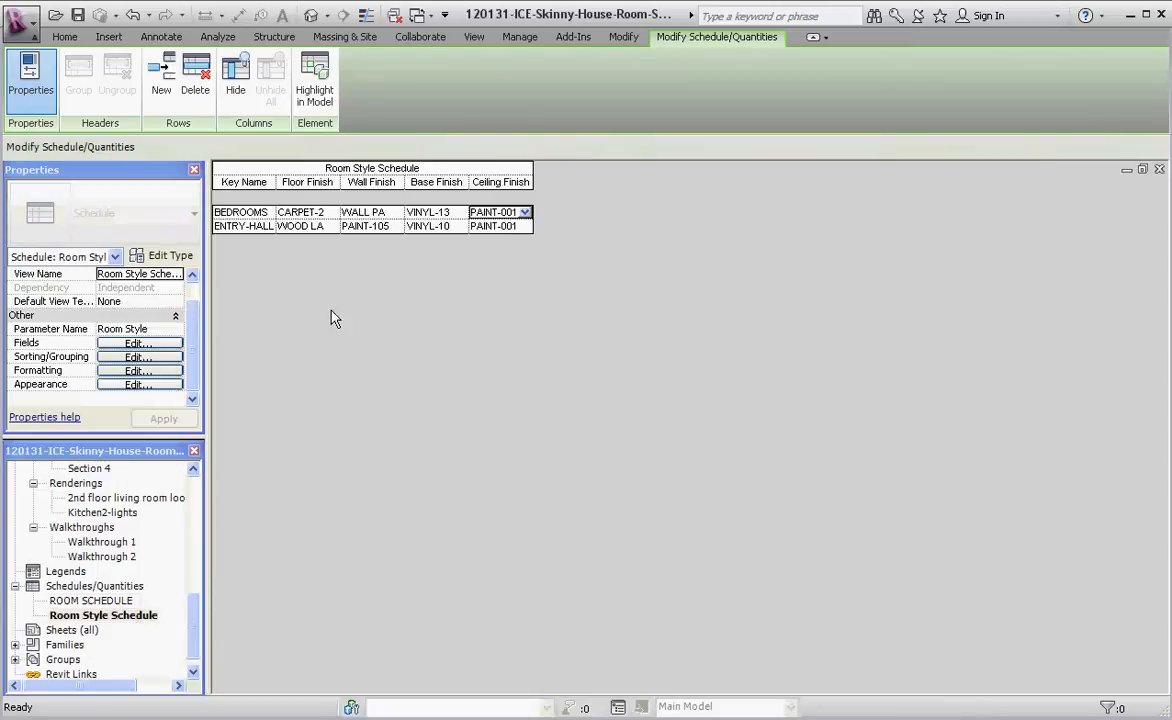
pyautogui.click(138, 343)
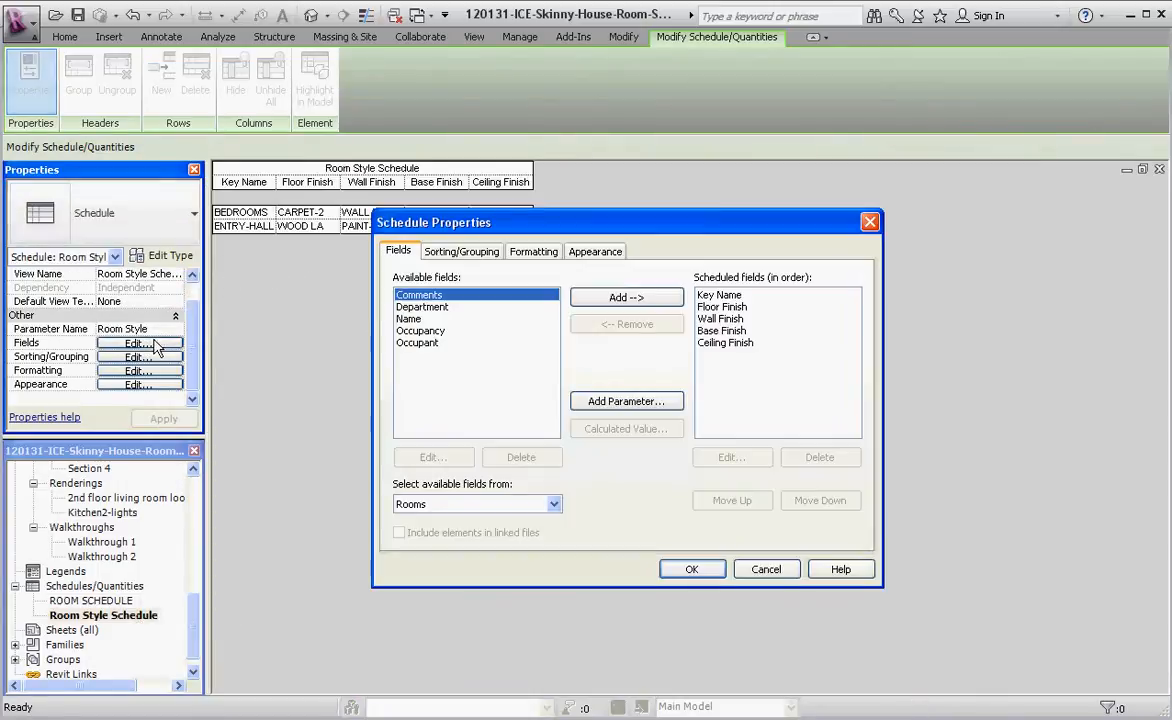
pyautogui.click(422, 306)
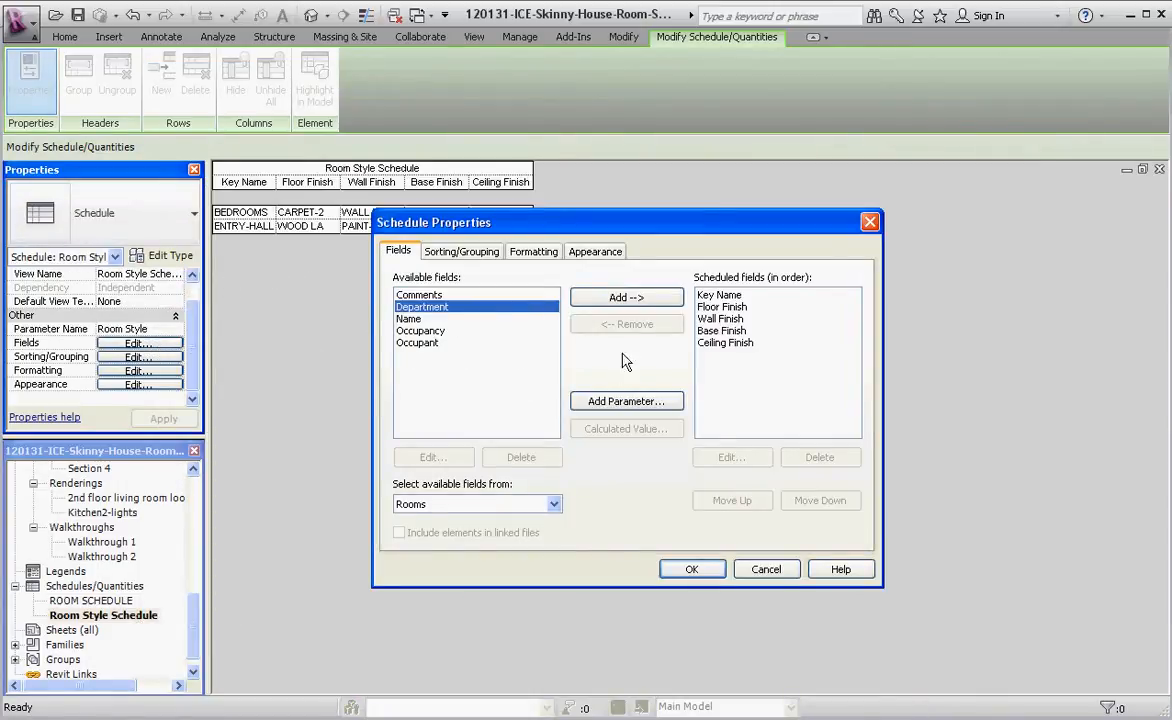
pyautogui.click(626, 297)
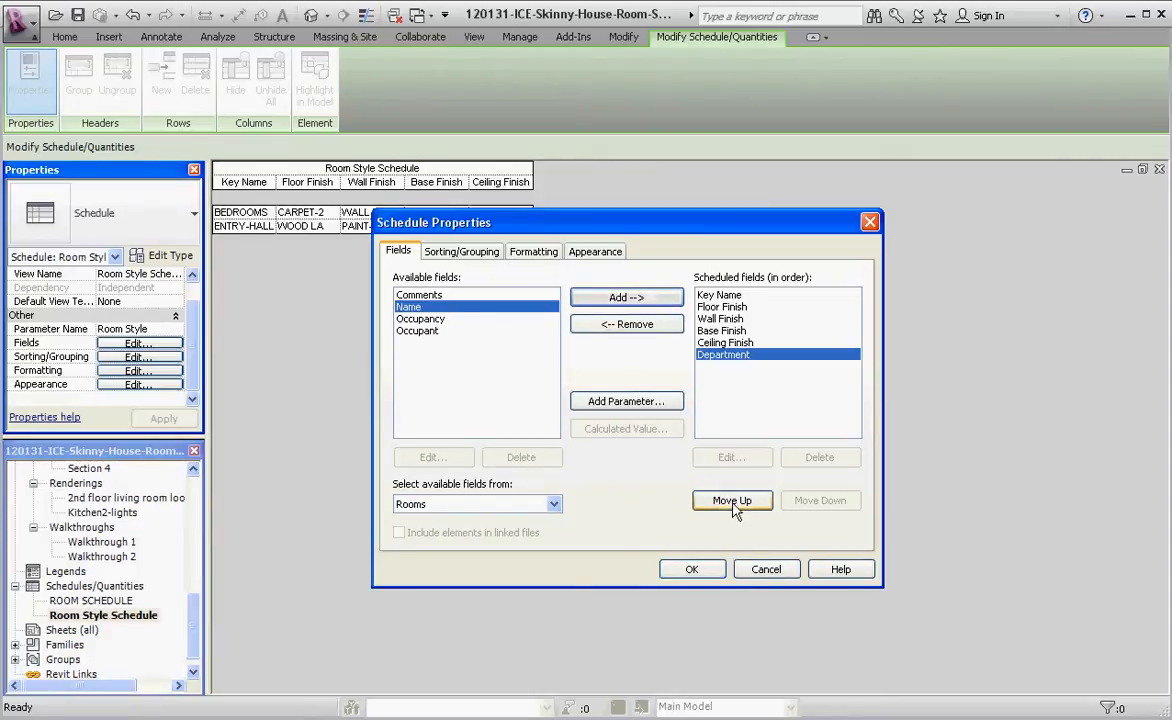
pyautogui.click(692, 569)
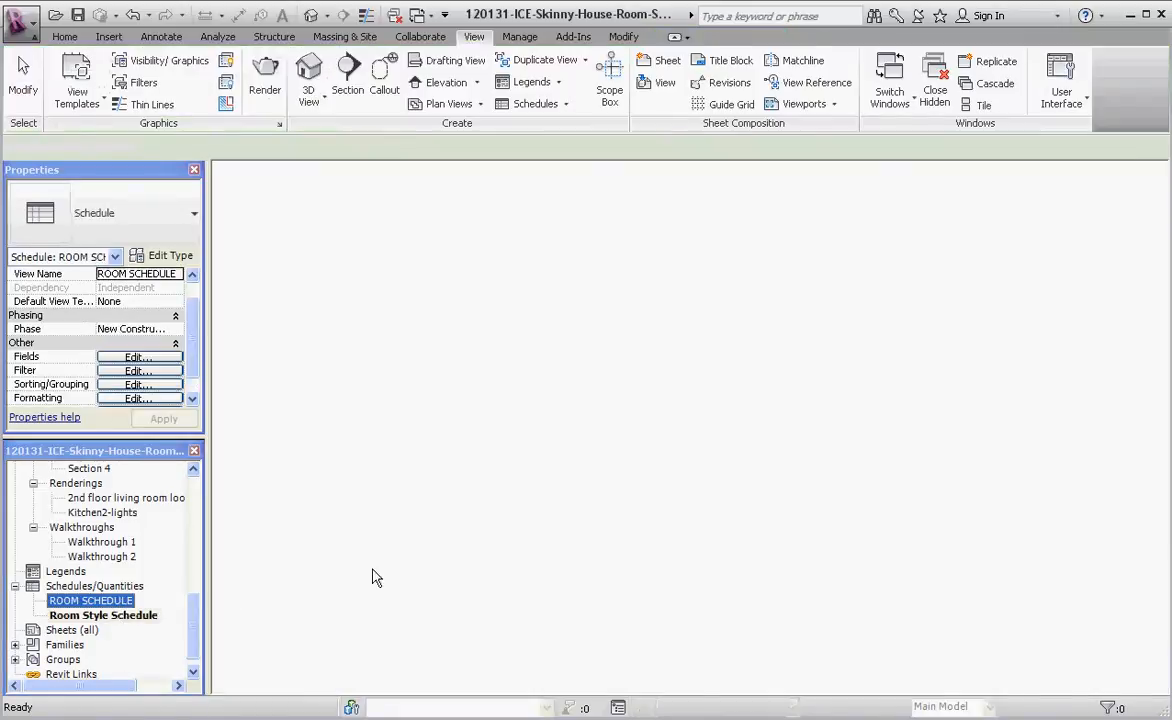
# Step: Reopen the ROOM SCHEDULE and assign MASTER BED the BEDROOM room style
pyautogui.doubleClick(90, 600)
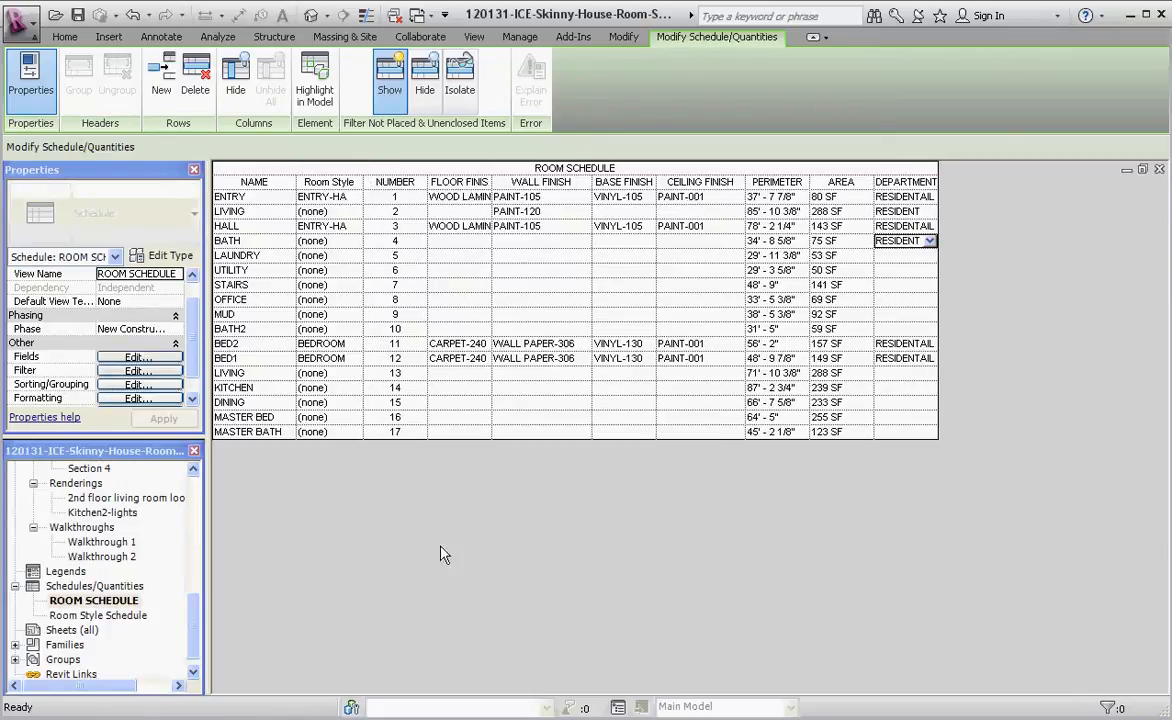
pyautogui.moveTo(278, 432)
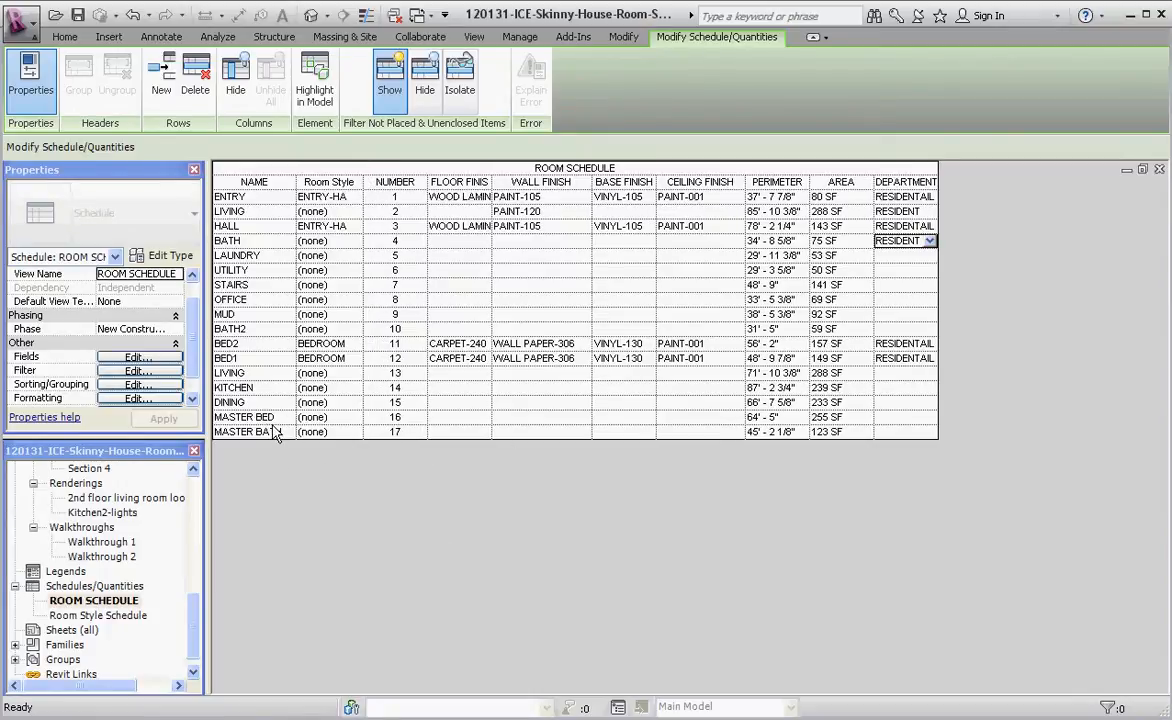
pyautogui.click(330, 417)
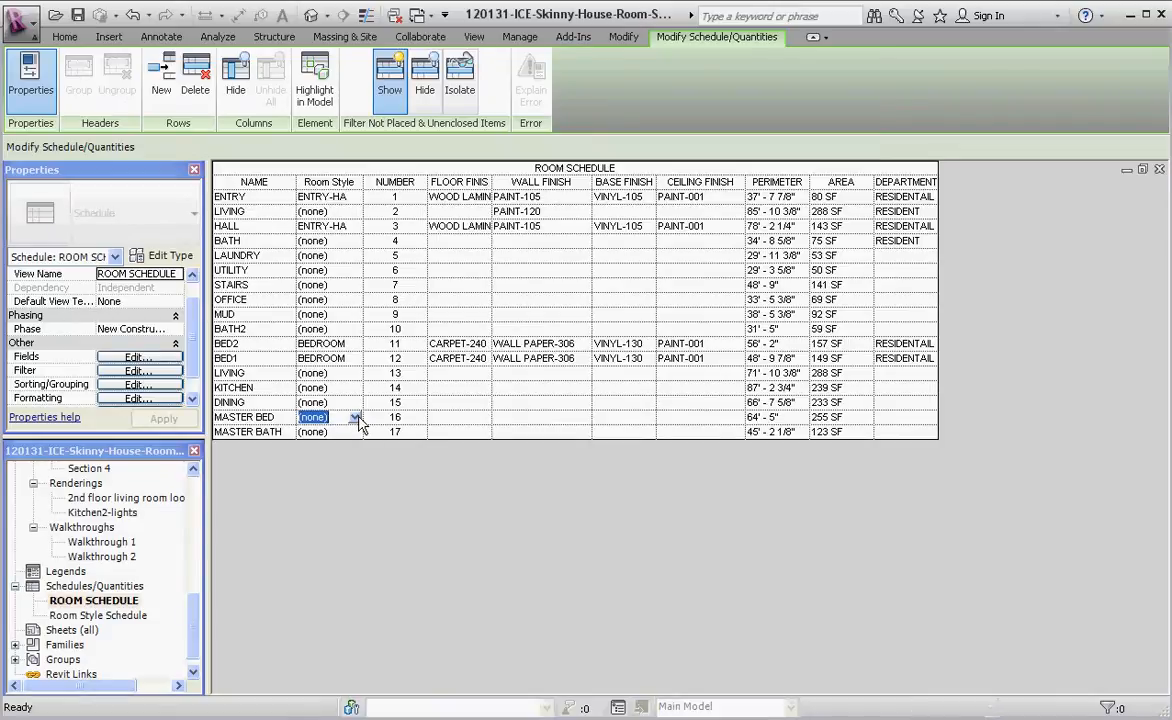
pyautogui.click(328, 417)
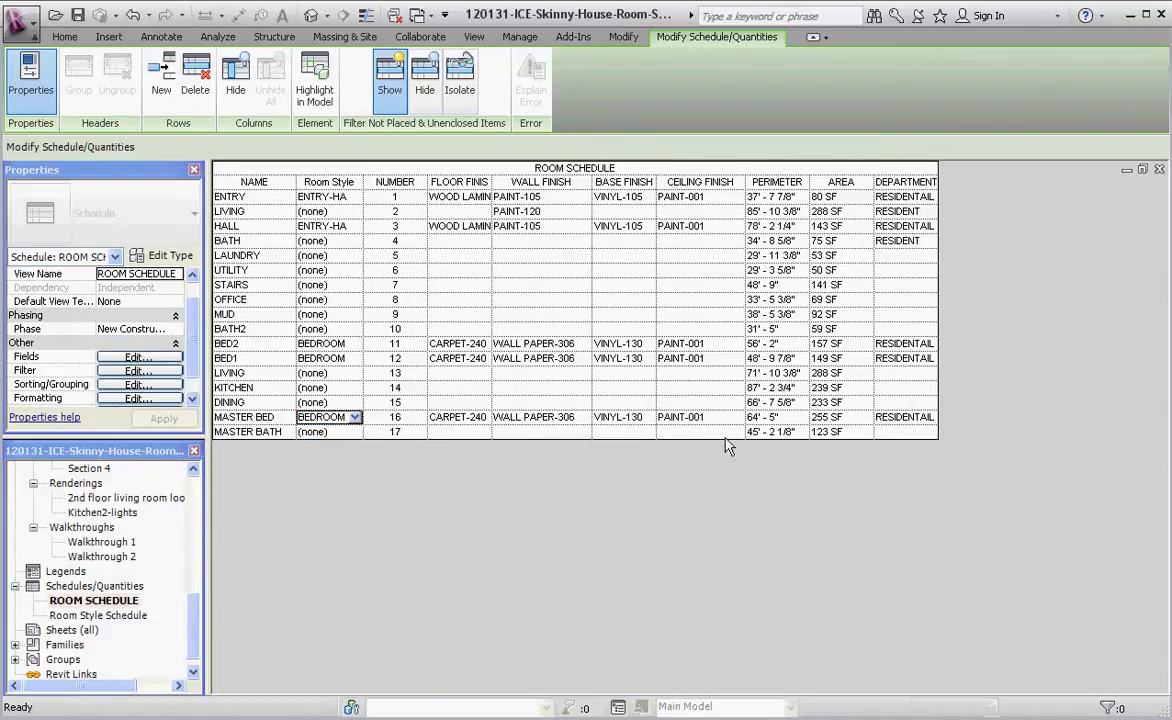
pyautogui.moveTo(695, 422)
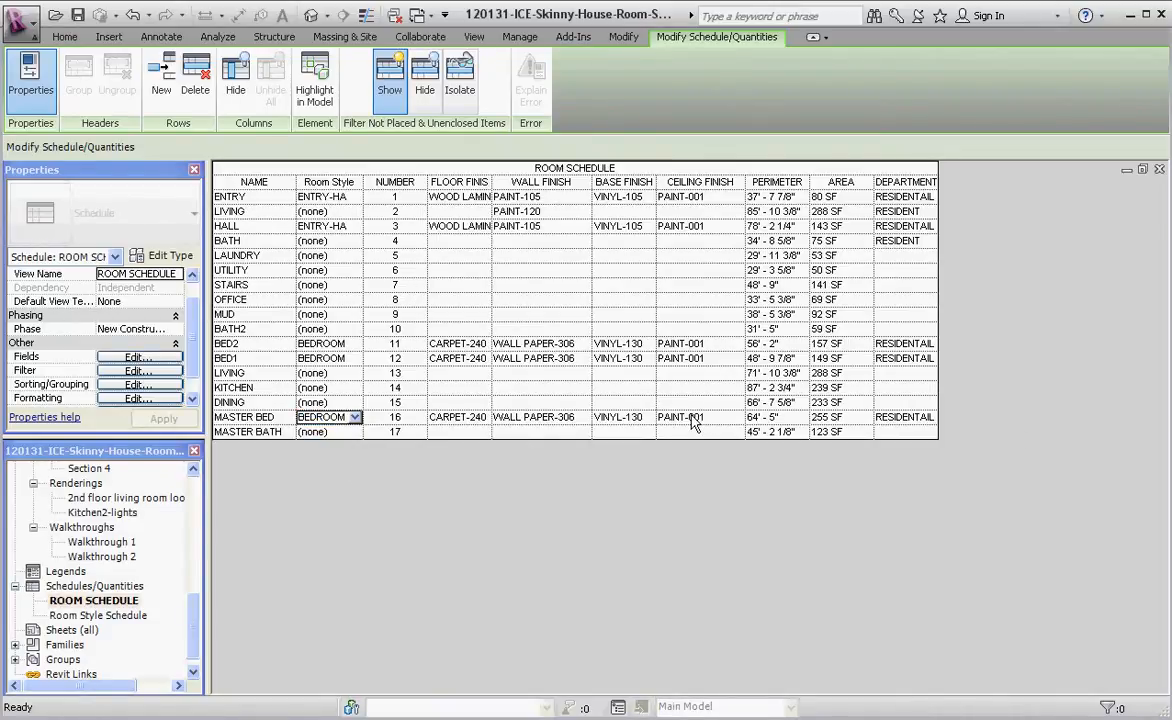
# Step: Set the Stairs room's wall finish to PAINT-120
pyautogui.click(582, 240)
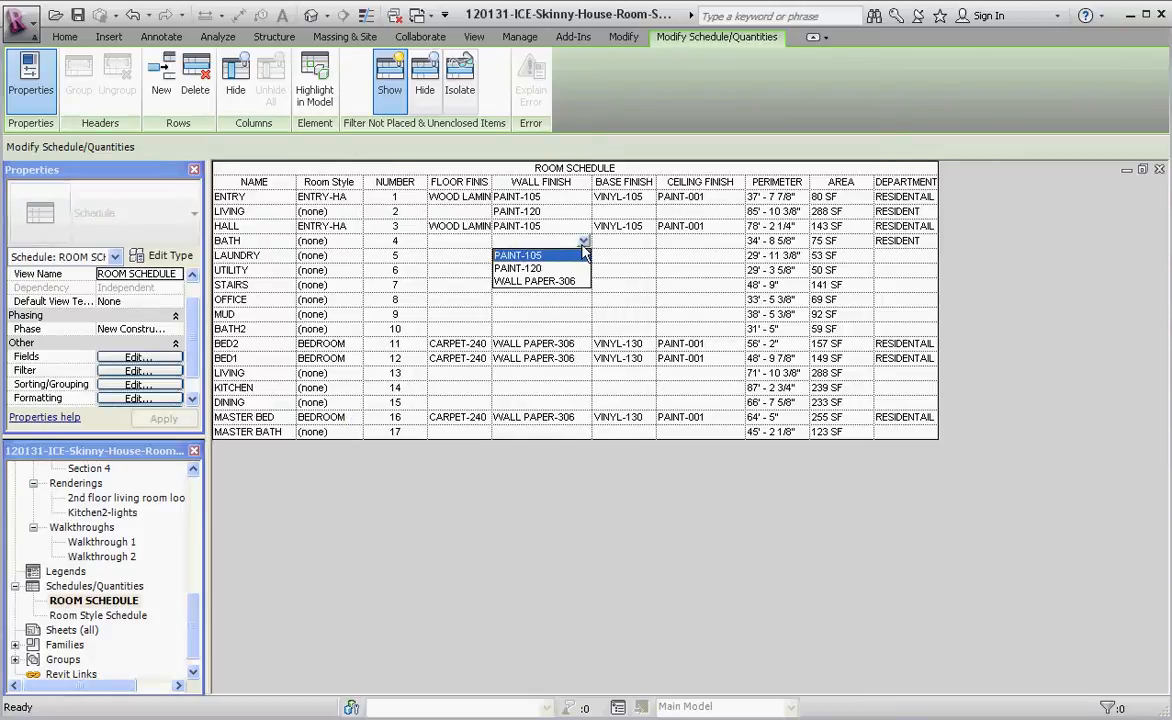
pyautogui.moveTo(537, 277)
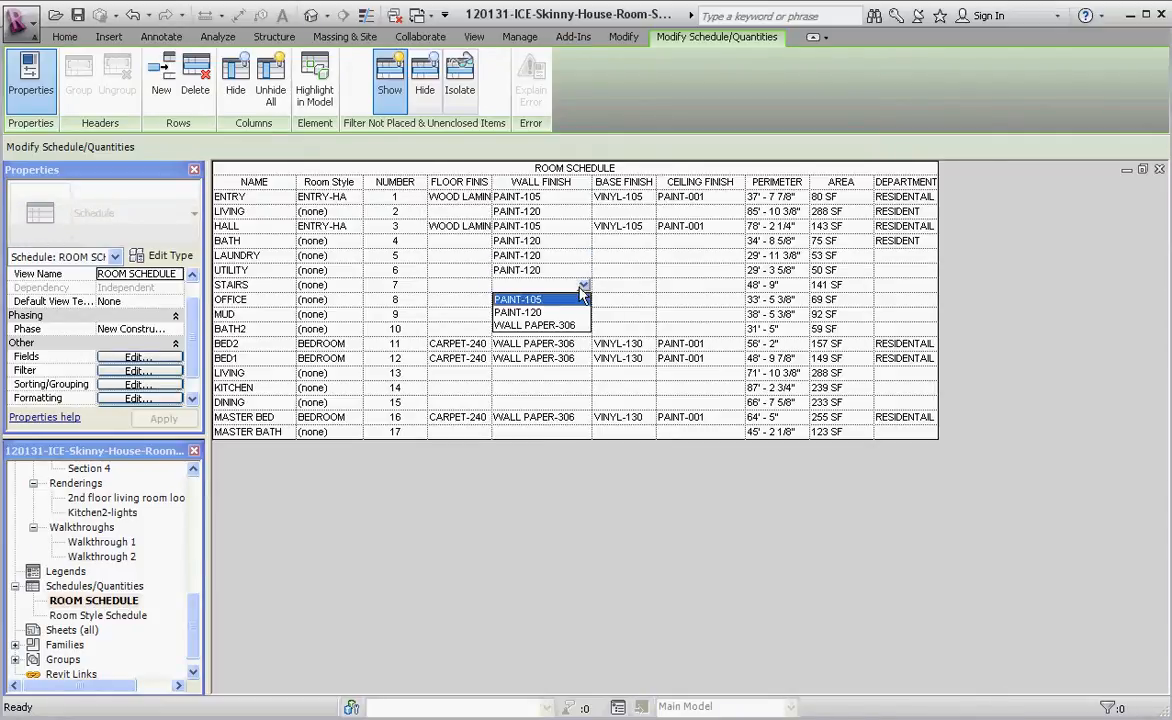
pyautogui.click(518, 312)
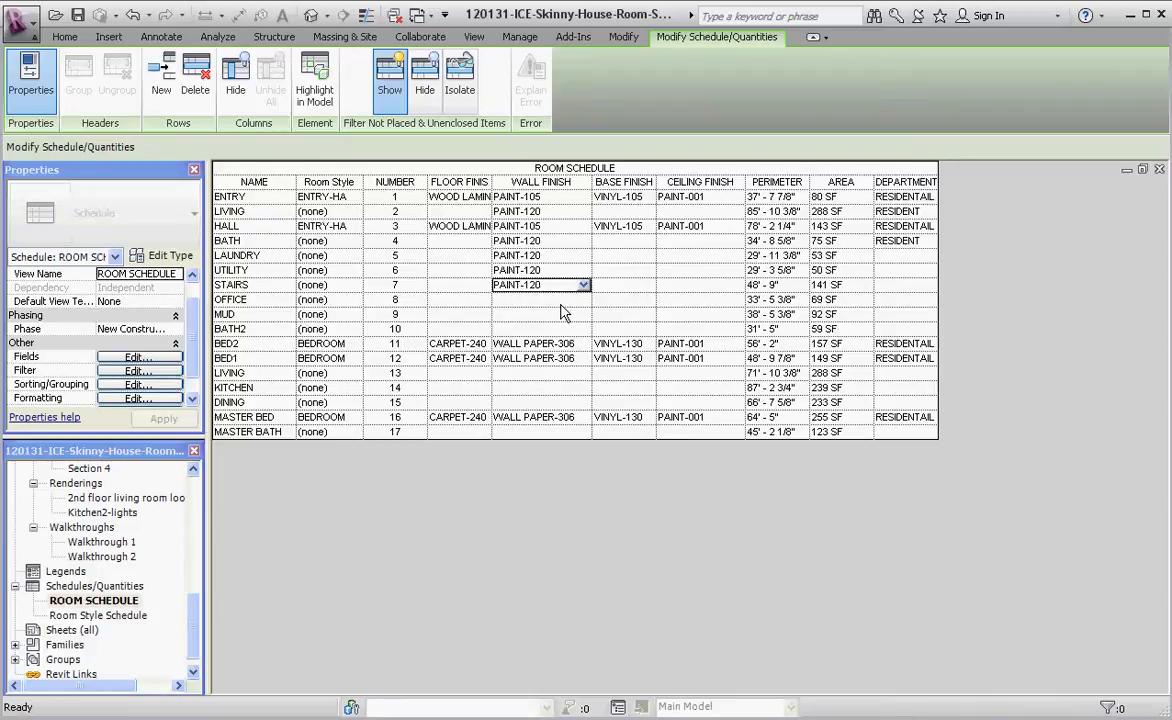
pyautogui.moveTo(530, 521)
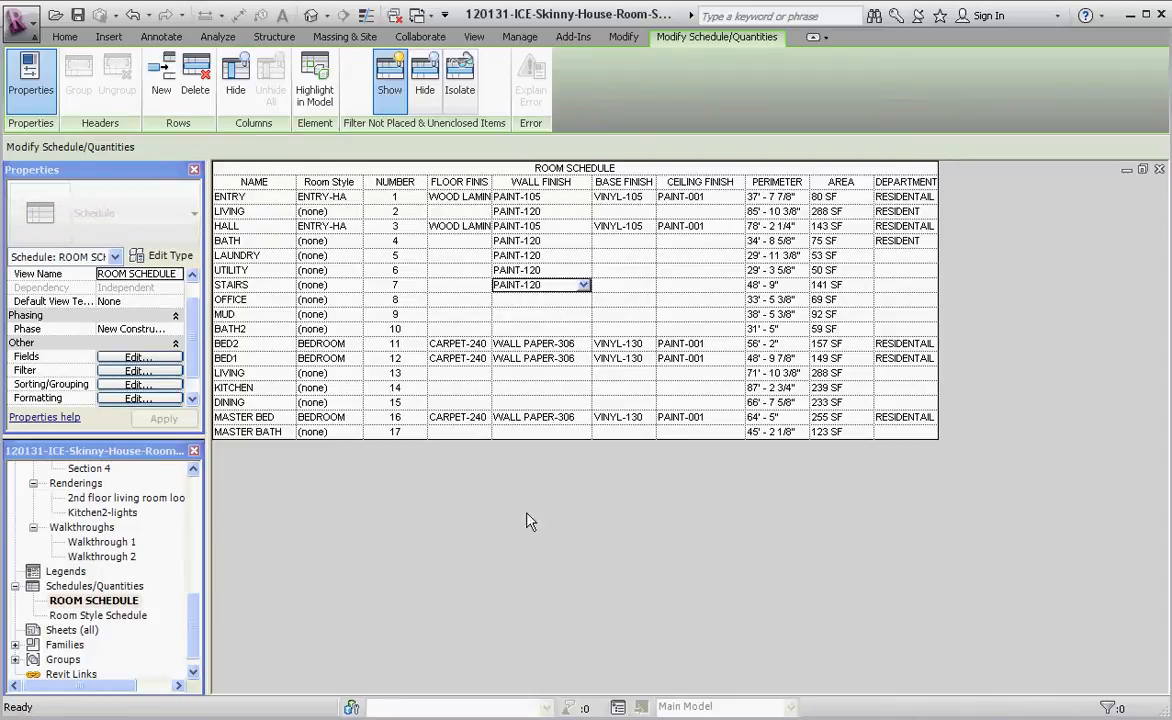
pyautogui.moveTo(505, 272)
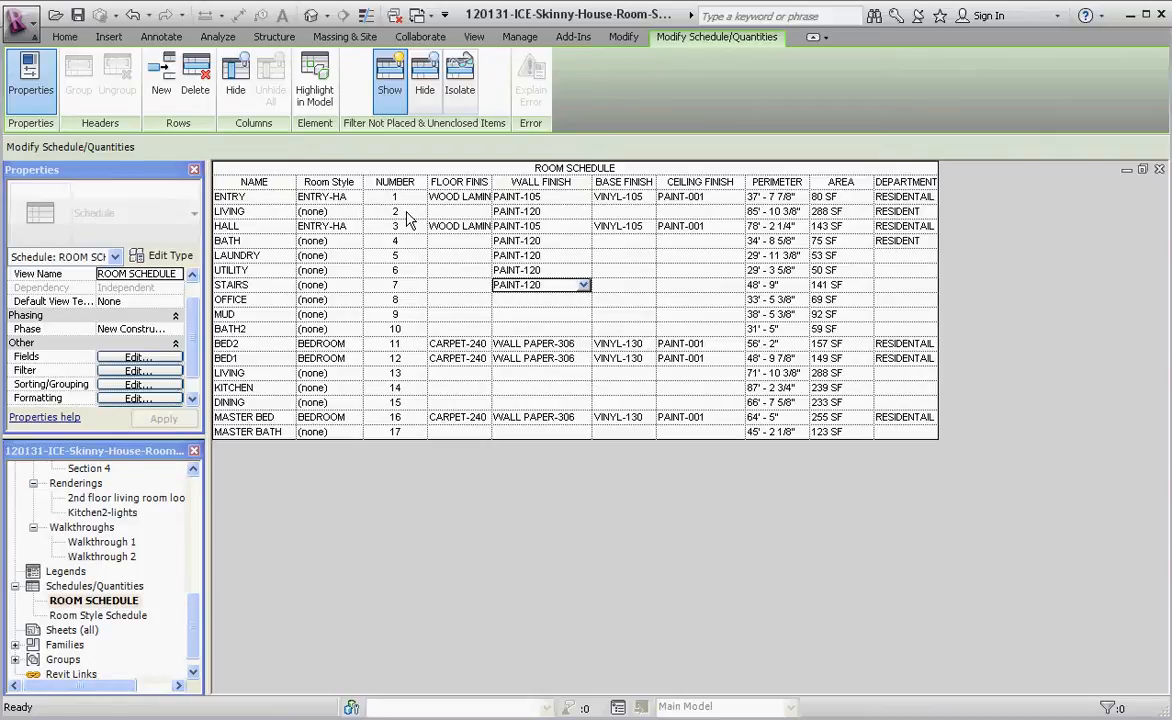
pyautogui.moveTo(265, 238)
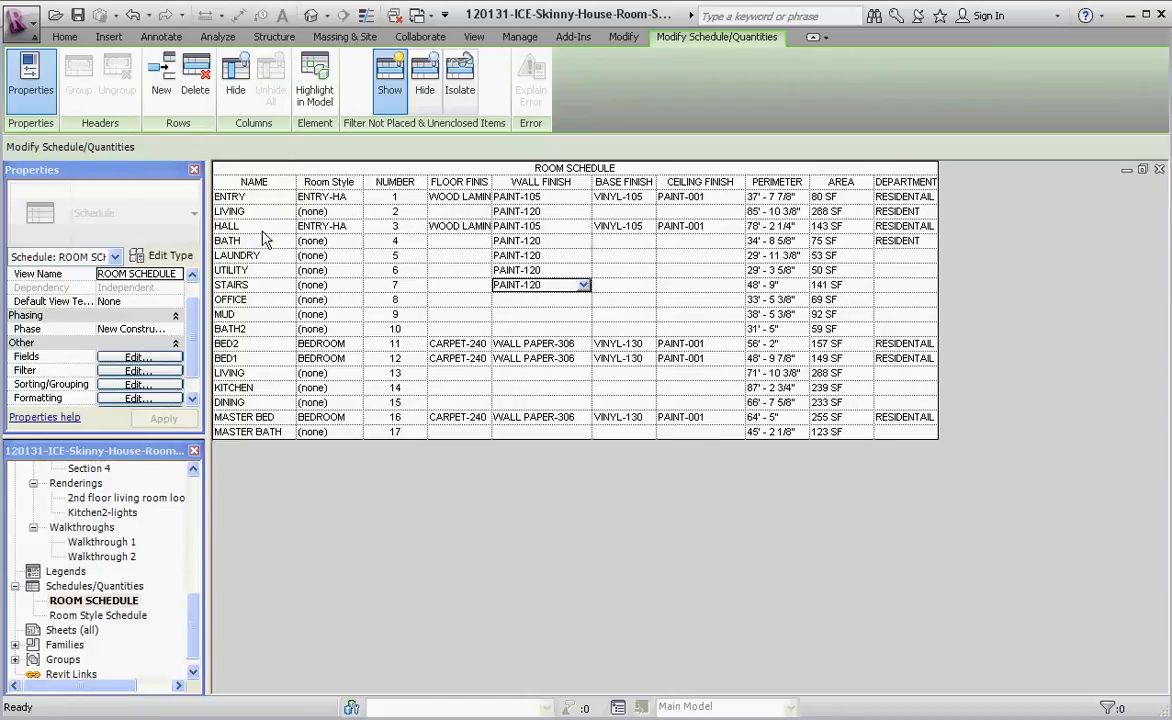
pyautogui.moveTo(243, 215)
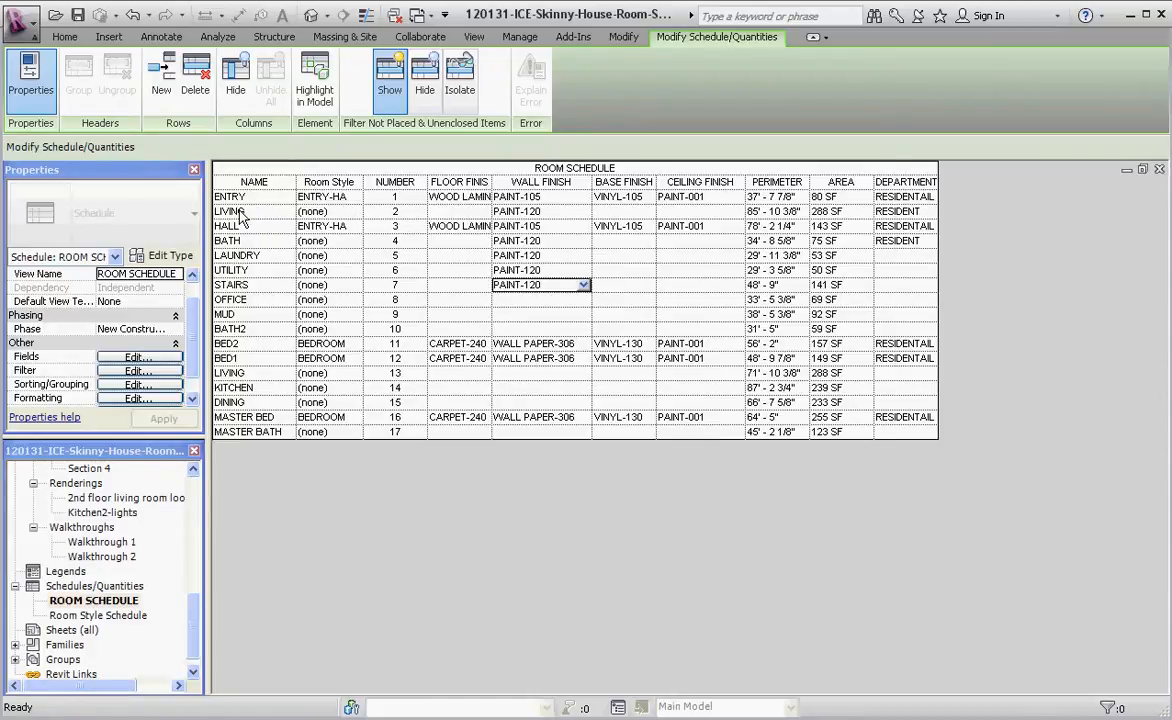
pyautogui.moveTo(408, 219)
pyautogui.write('3')
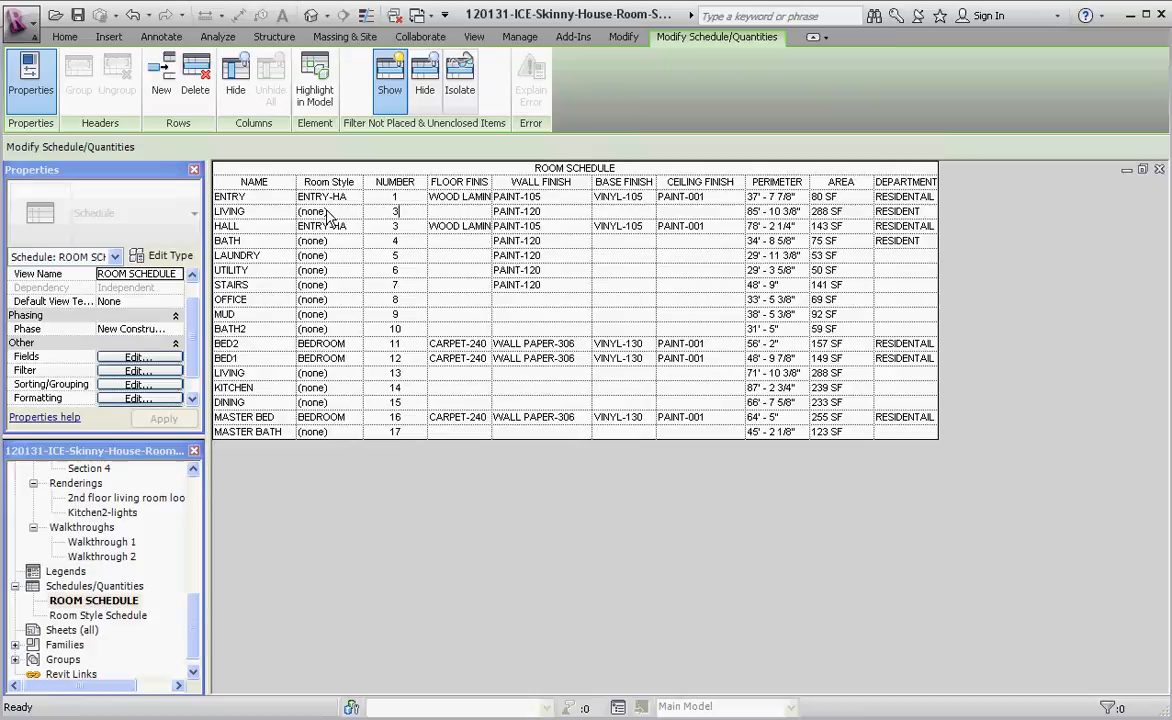
pyautogui.moveTo(408, 235)
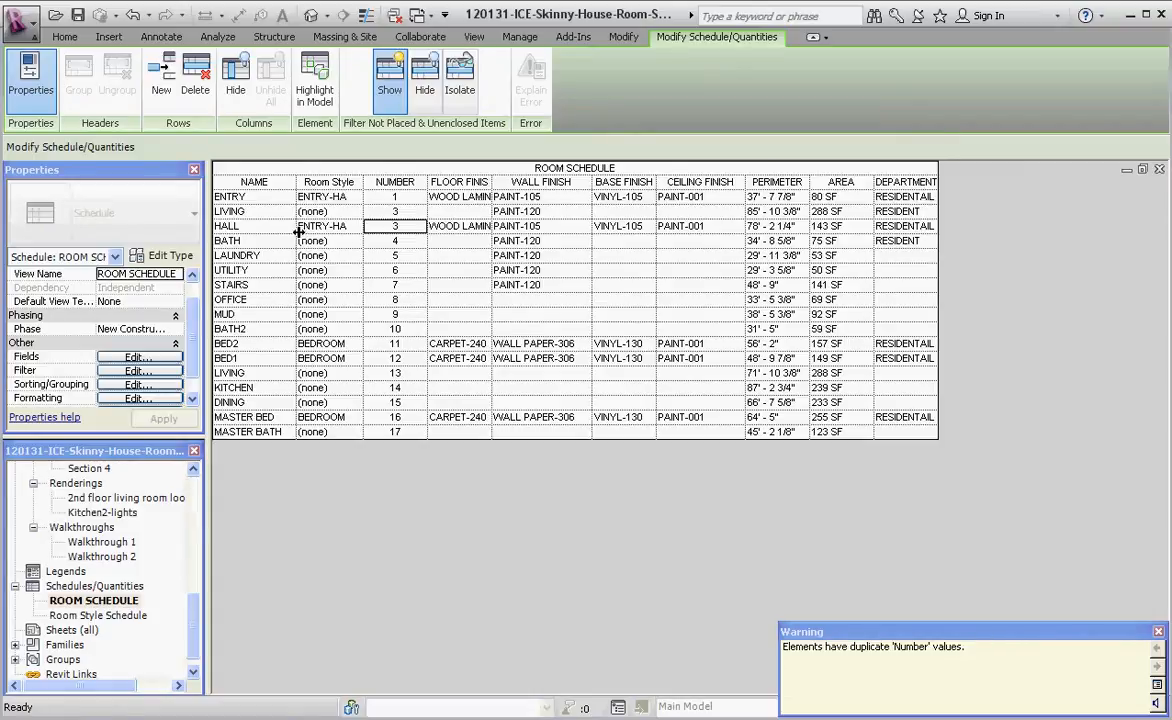
# Step: Renumber Hall to 2 so Living becomes 3
pyautogui.click(394, 226)
pyautogui.write('2')
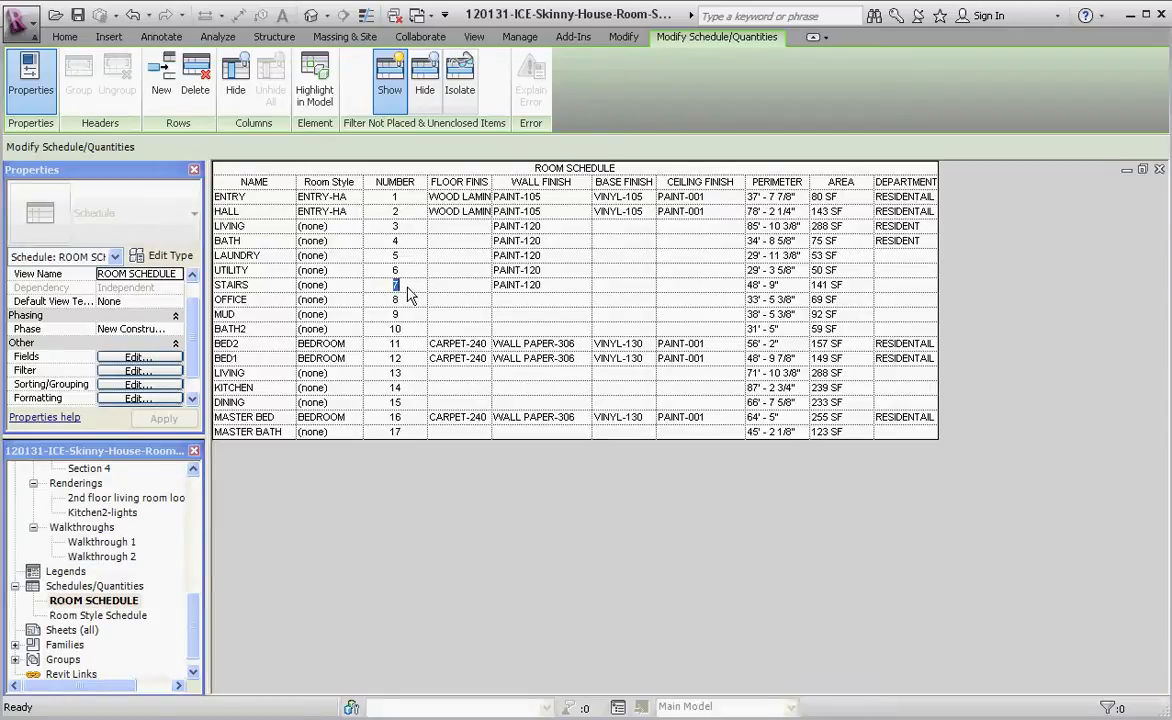
pyautogui.moveTo(407, 227)
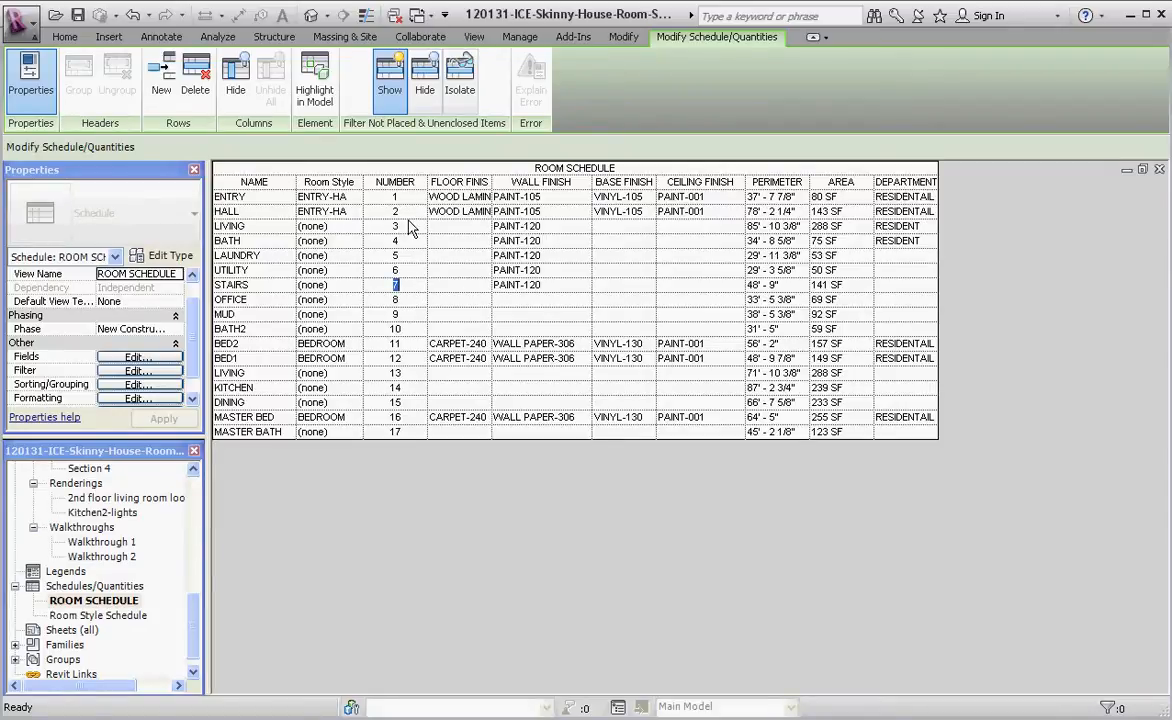
pyautogui.moveTo(420, 308)
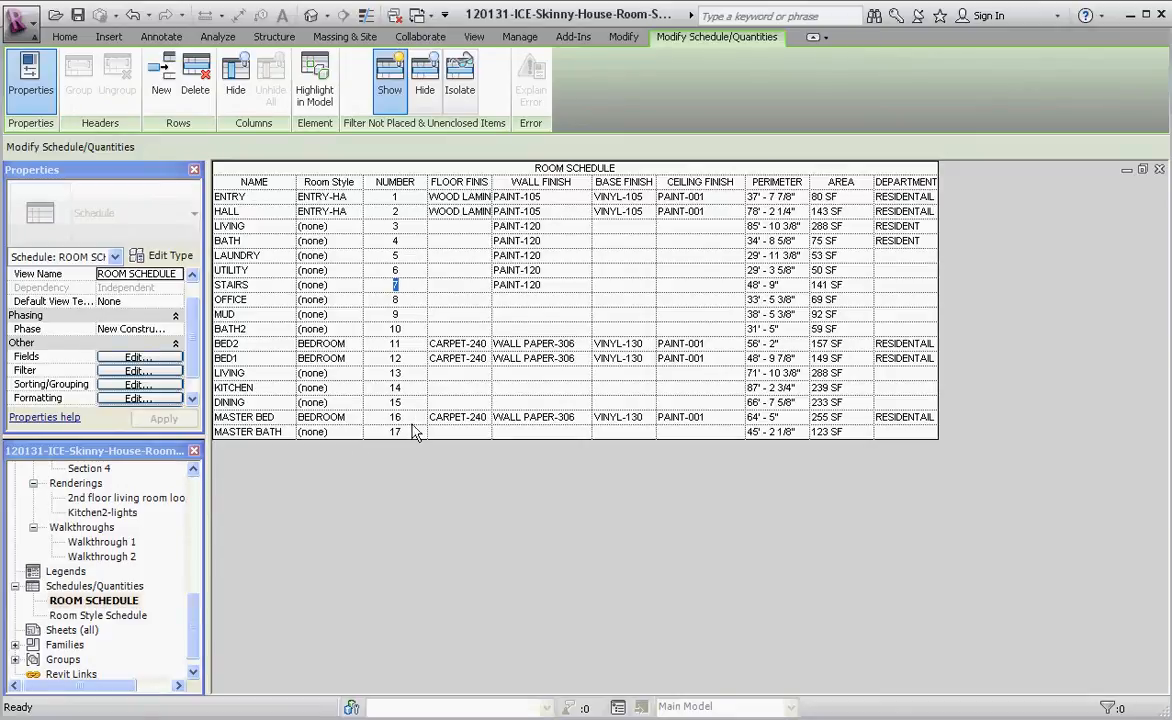
pyautogui.moveTo(258, 390)
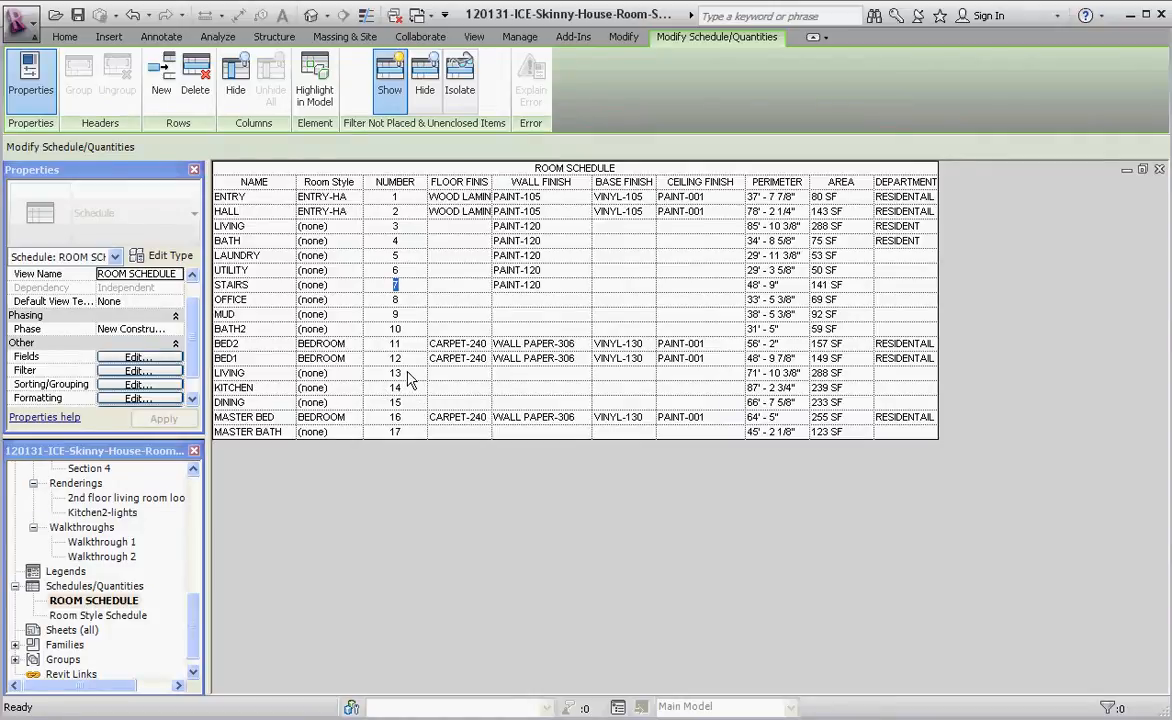
pyautogui.moveTo(407, 350)
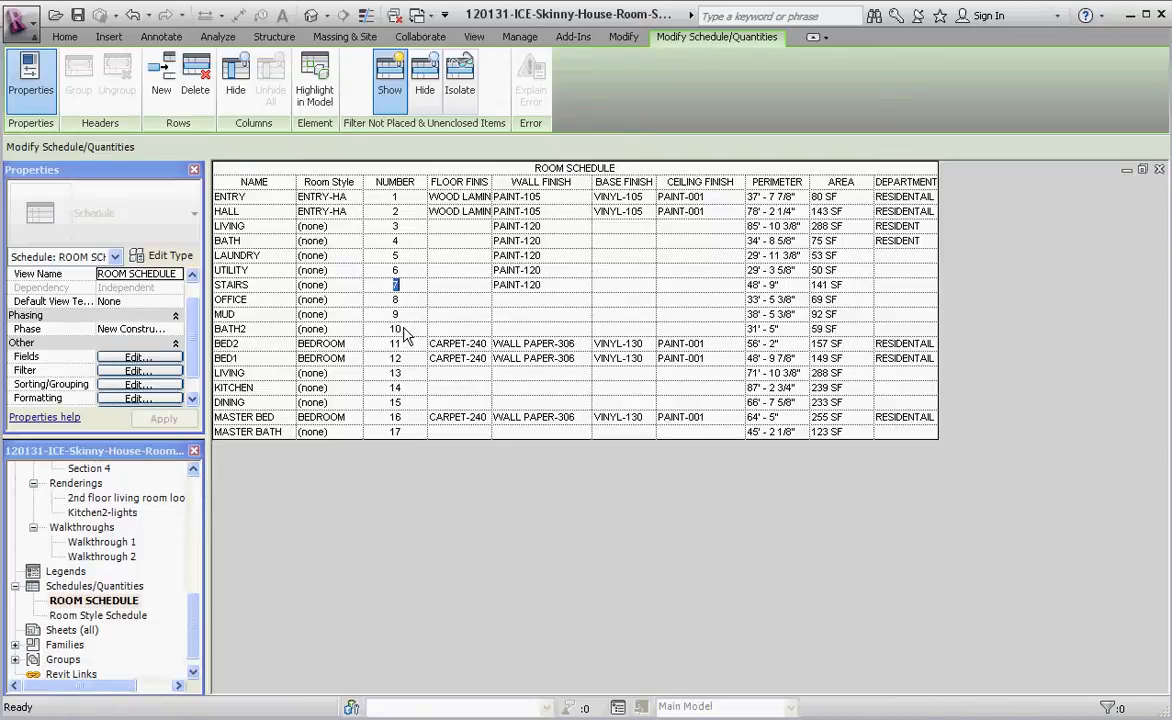
# Step: Renumber Bath2 to 13 and the second Living room to 10
pyautogui.click(394, 329)
pyautogui.write('13')
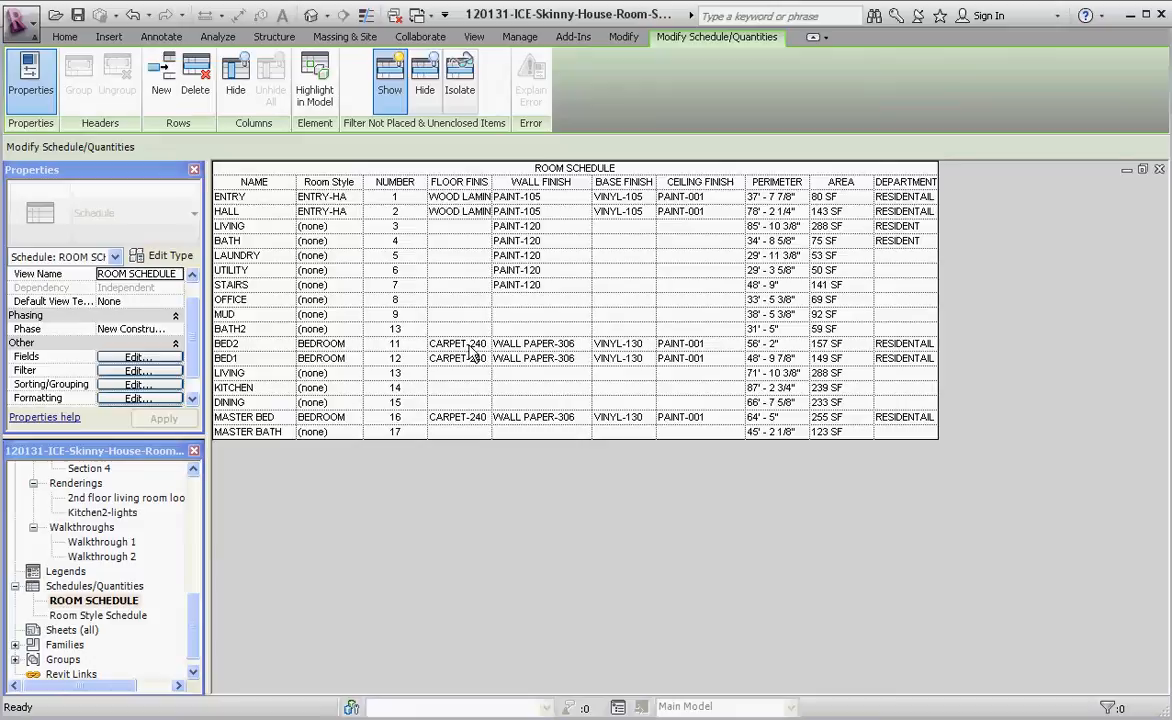
pyautogui.click(394, 372)
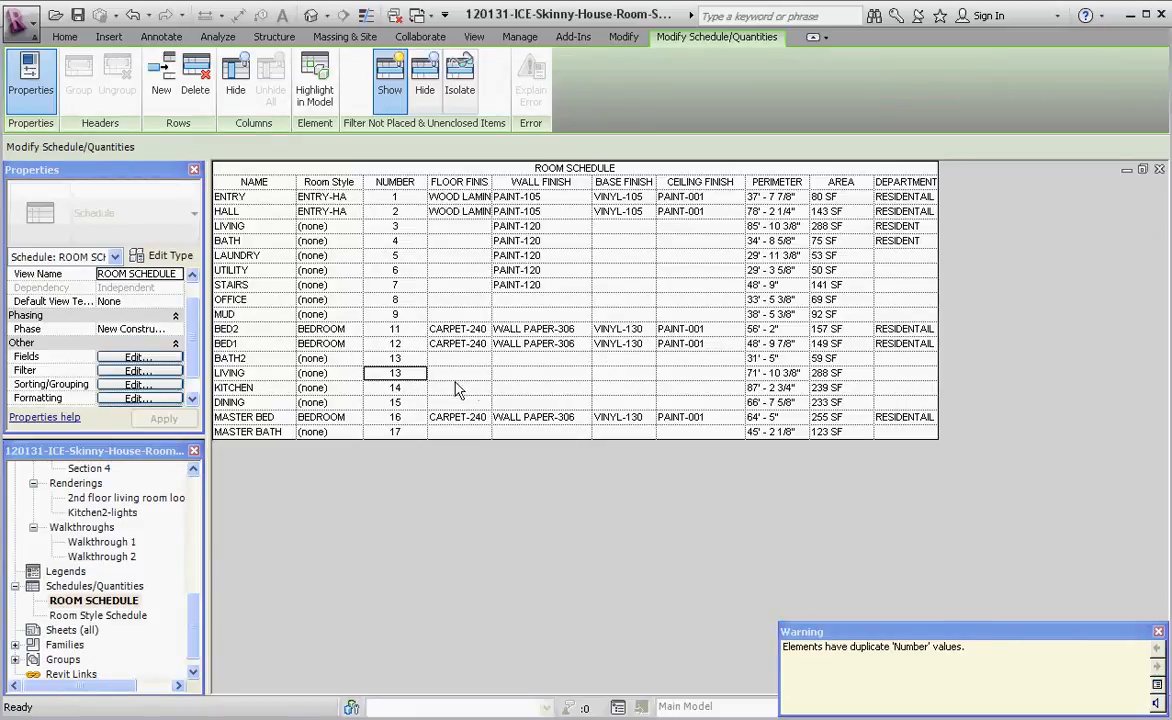
pyautogui.click(394, 372)
pyautogui.write('10')
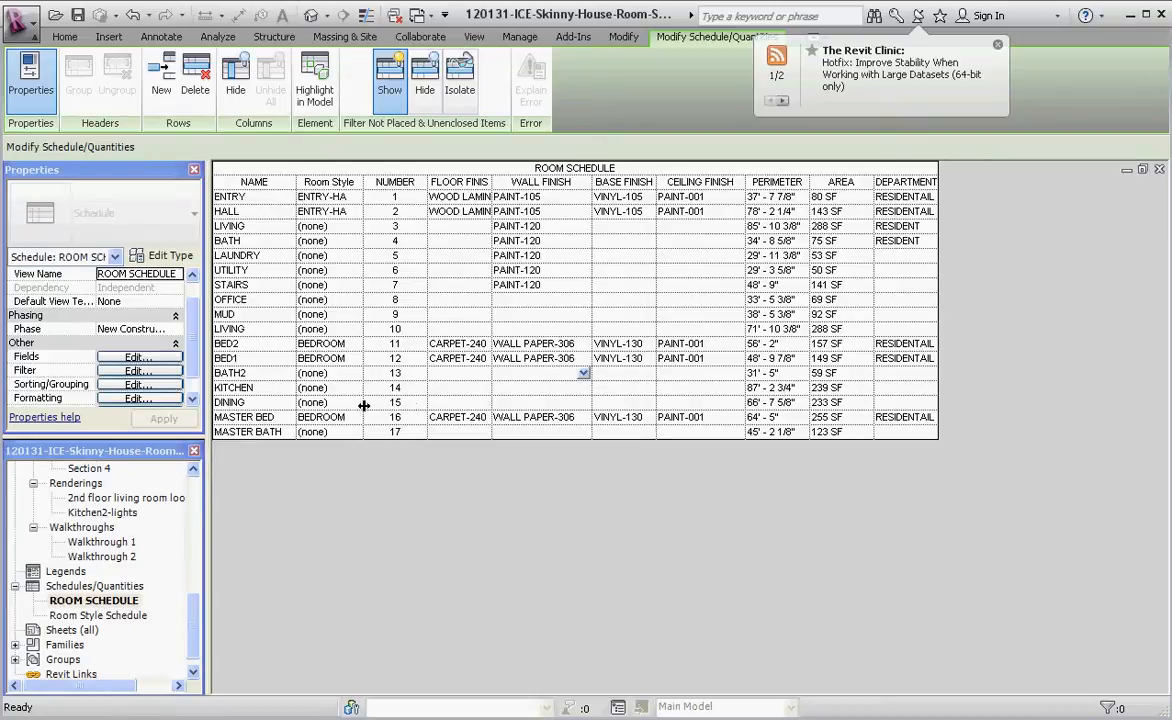
pyautogui.click(474, 37)
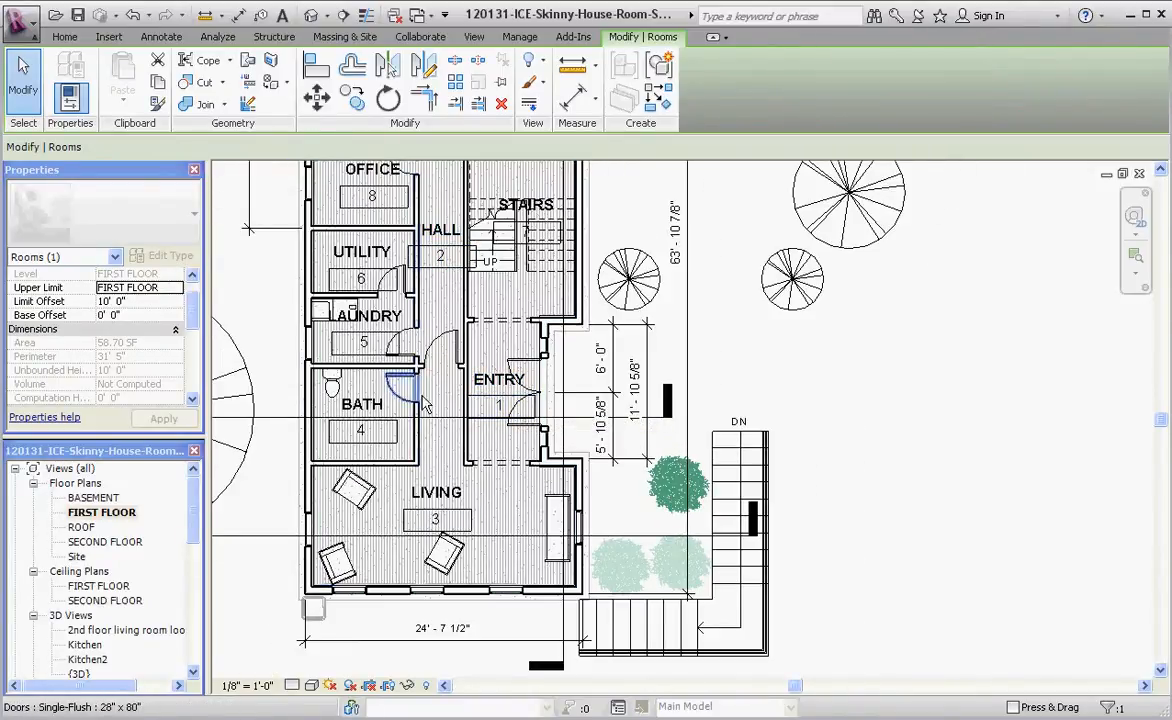
# Step: Change the first-floor plan's Living tag number to 2 and Hall's to 3
pyautogui.click(436, 520)
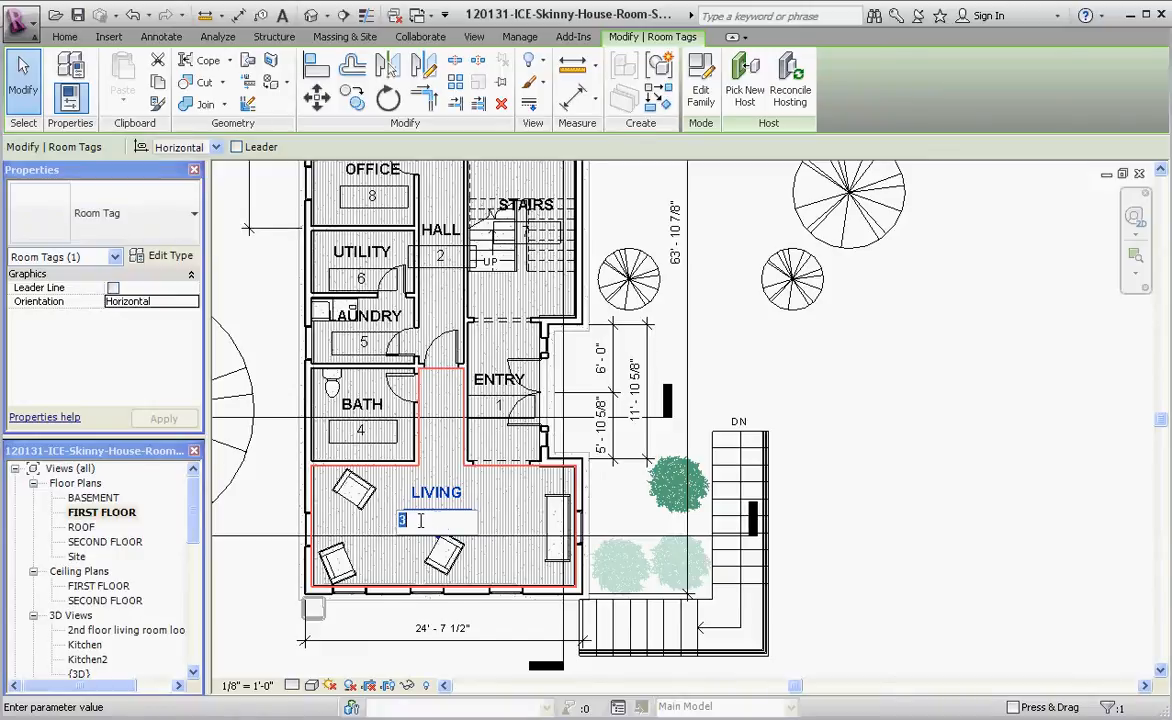
pyautogui.write('2')
pyautogui.click(440, 256)
pyautogui.write('3')
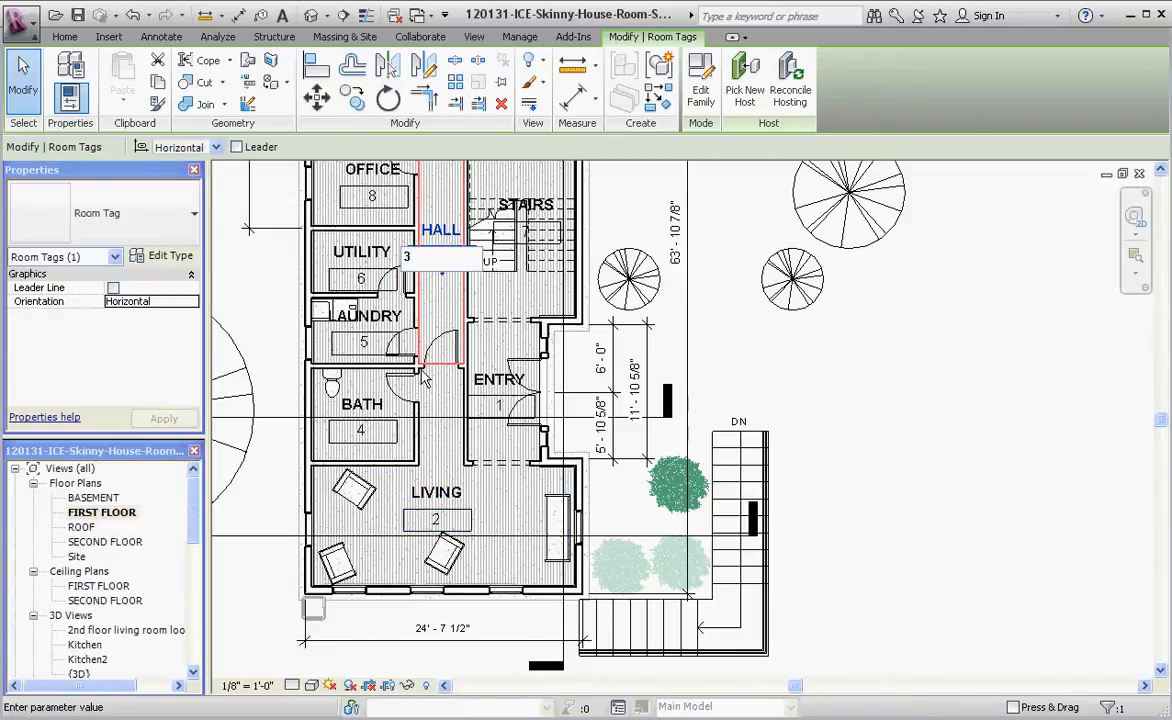
pyautogui.click(440, 258)
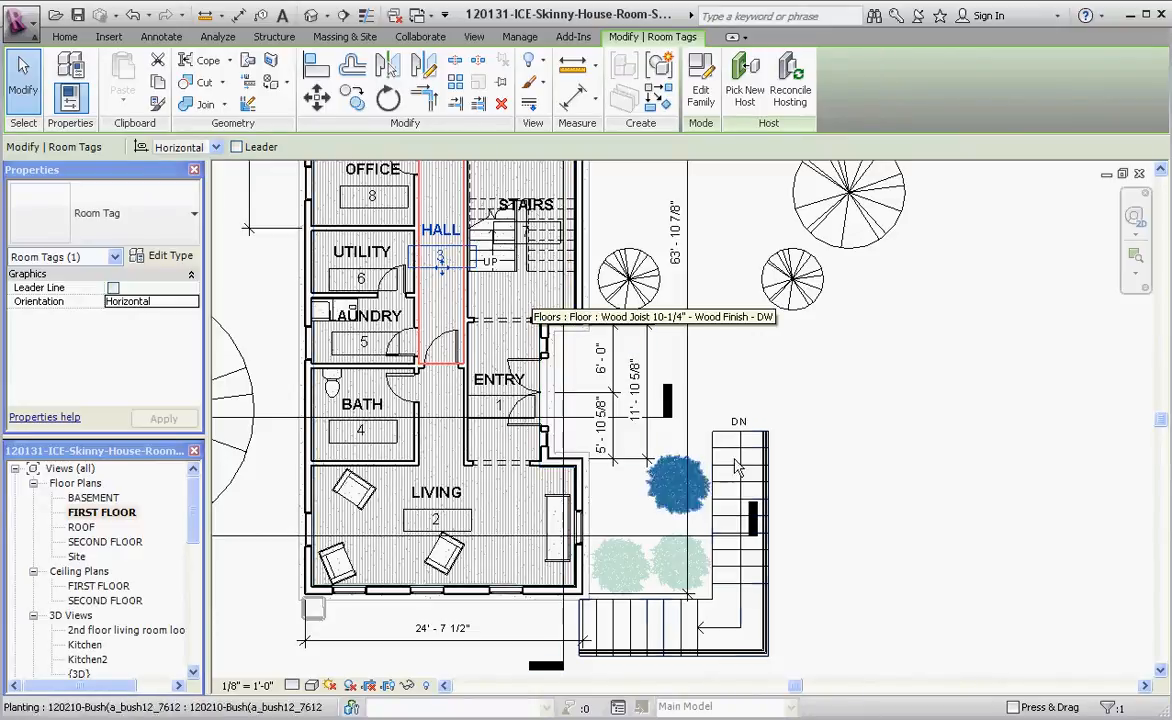
pyautogui.click(474, 37)
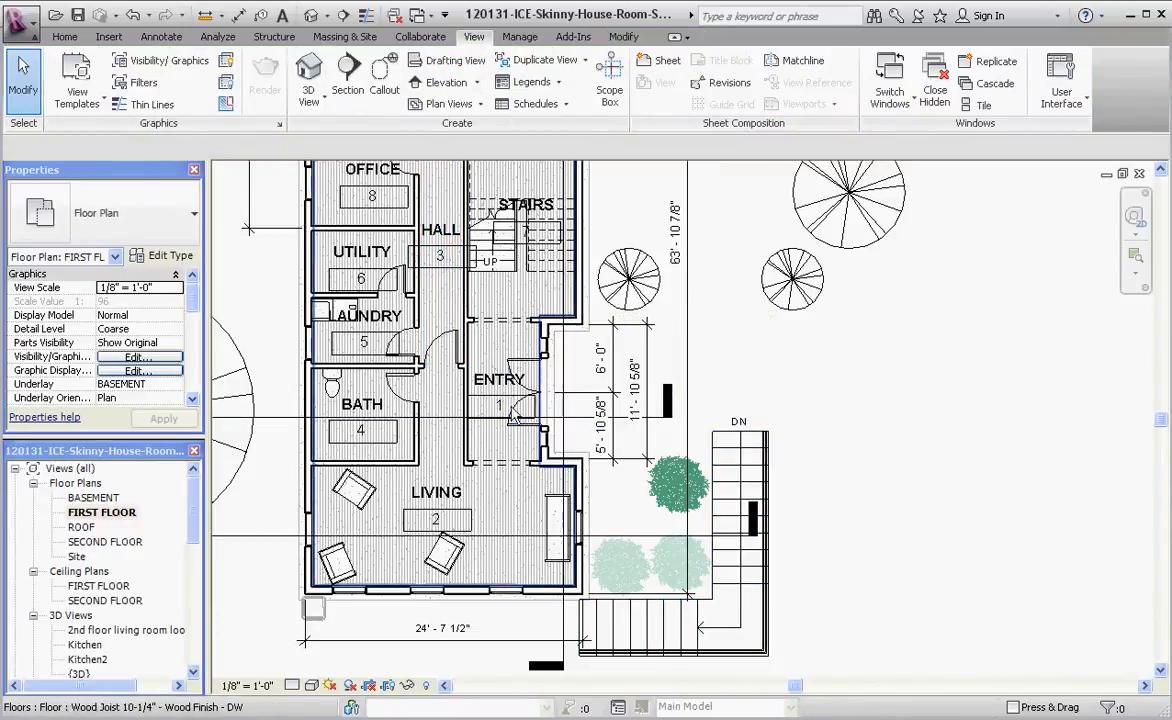
pyautogui.click(498, 380)
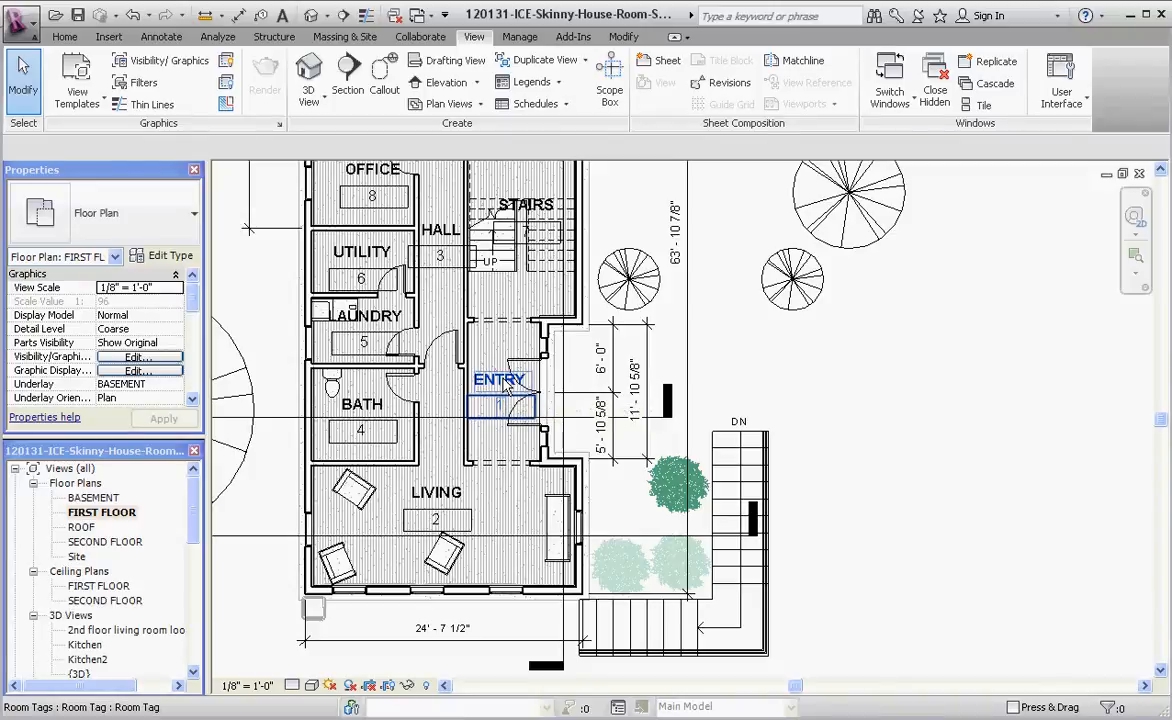
pyautogui.click(880, 416)
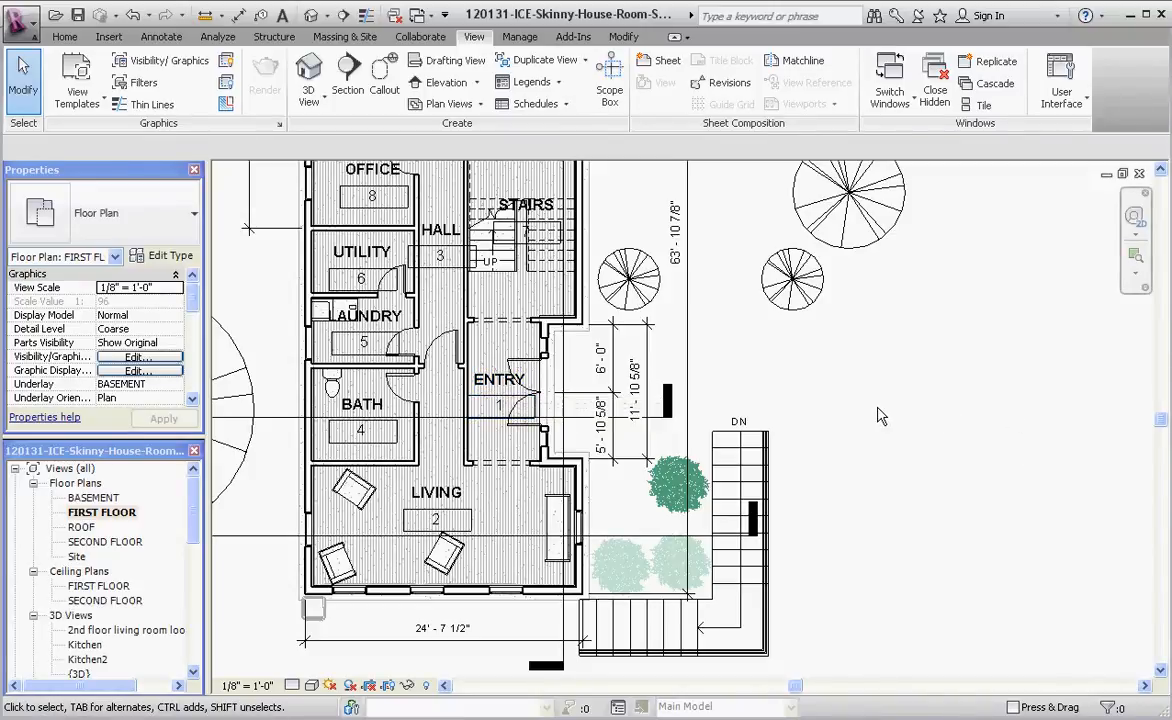
pyautogui.moveTo(878, 416)
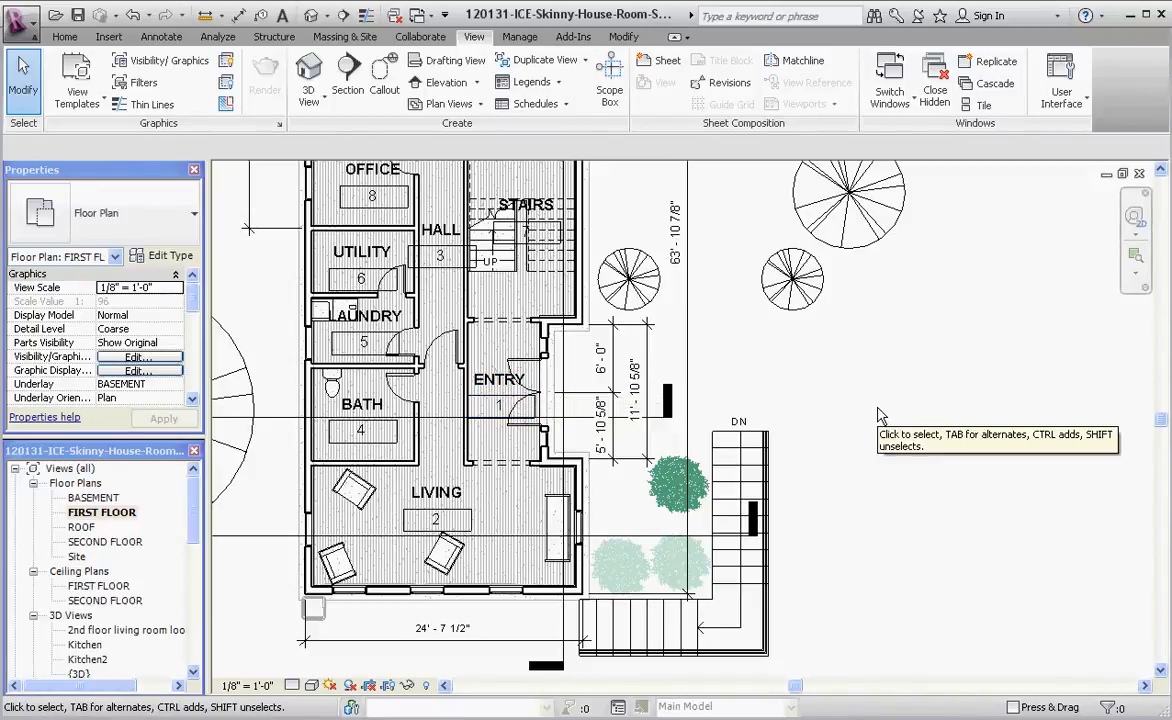